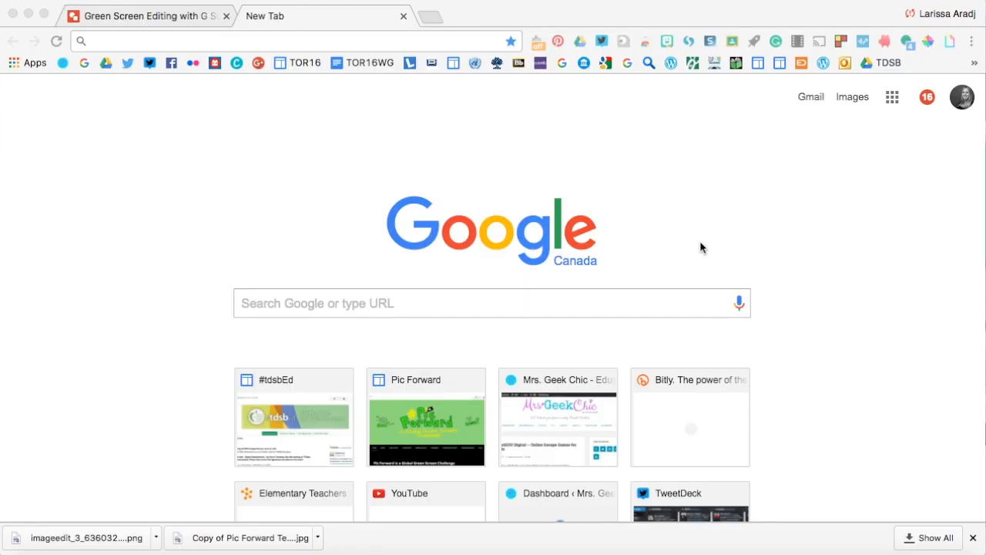
pyautogui.moveTo(705, 202)
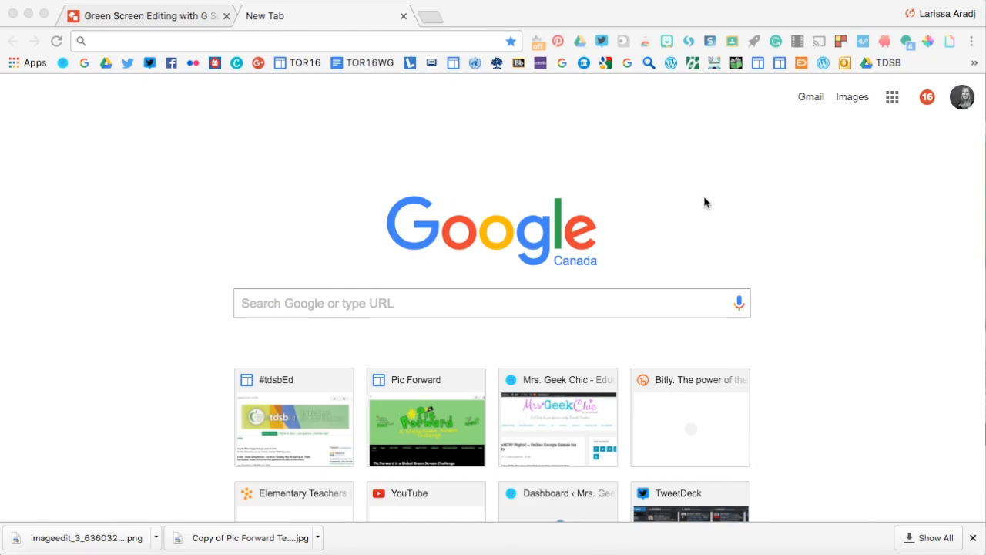
pyautogui.moveTo(669, 184)
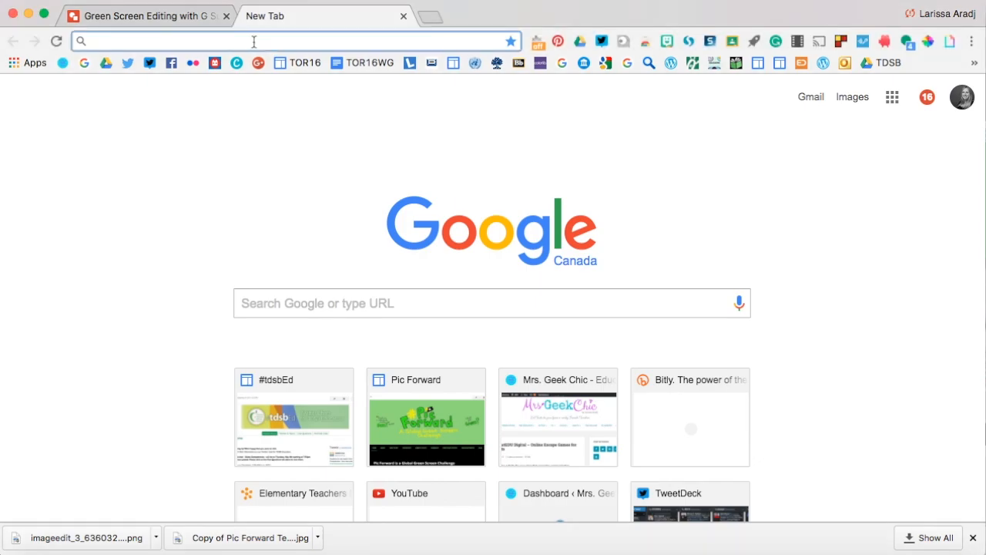
# Load lunapic.com in Chrome's address bar
pyautogui.write('lunapic.com')
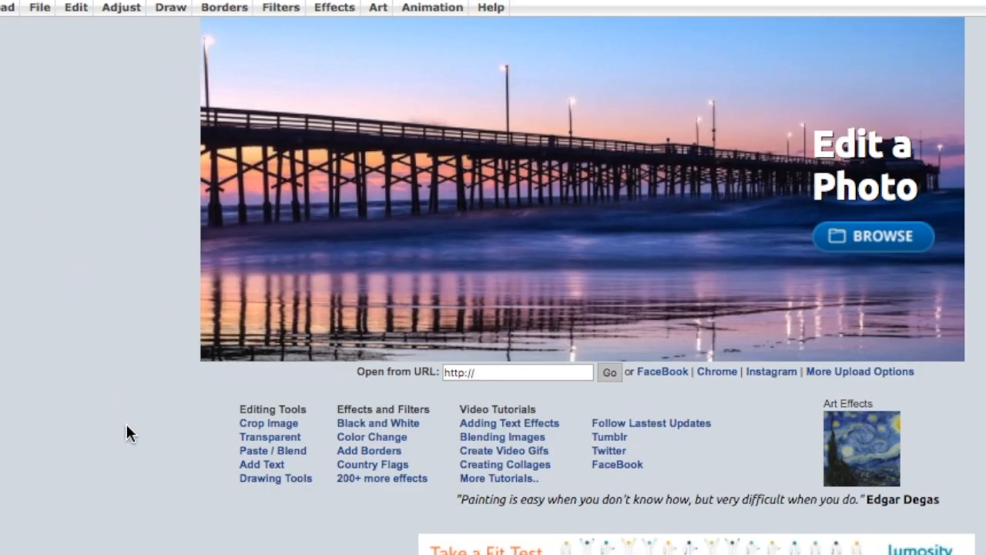
pyautogui.moveTo(158, 434)
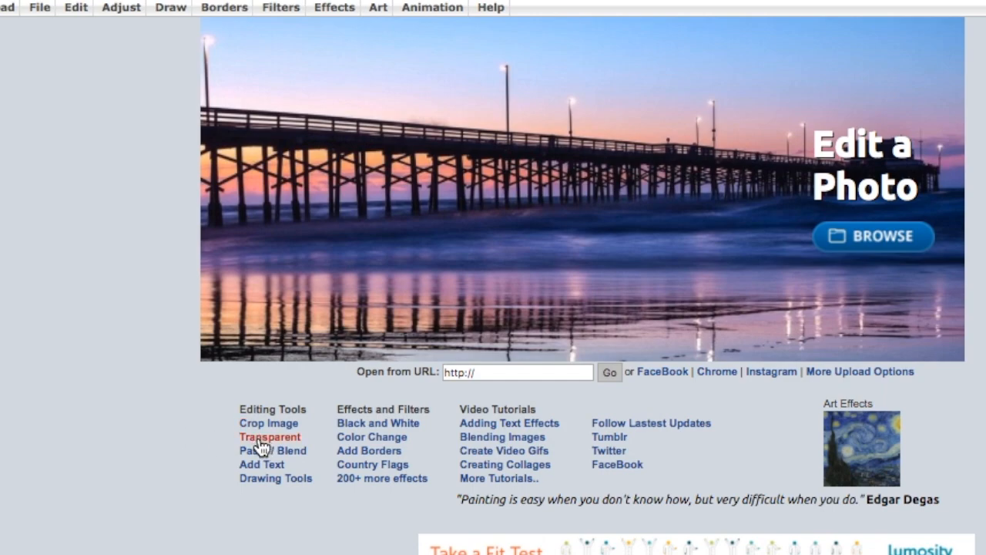
pyautogui.moveTo(268, 445)
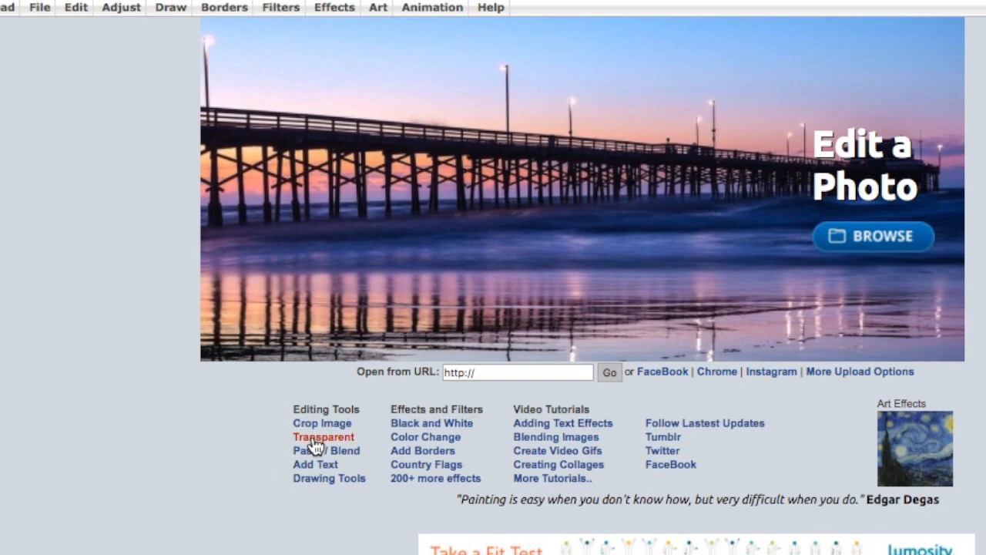
# Open LunaPic's Transparent tool and upload the robot toy photo from the Desktop
pyautogui.click(323, 437)
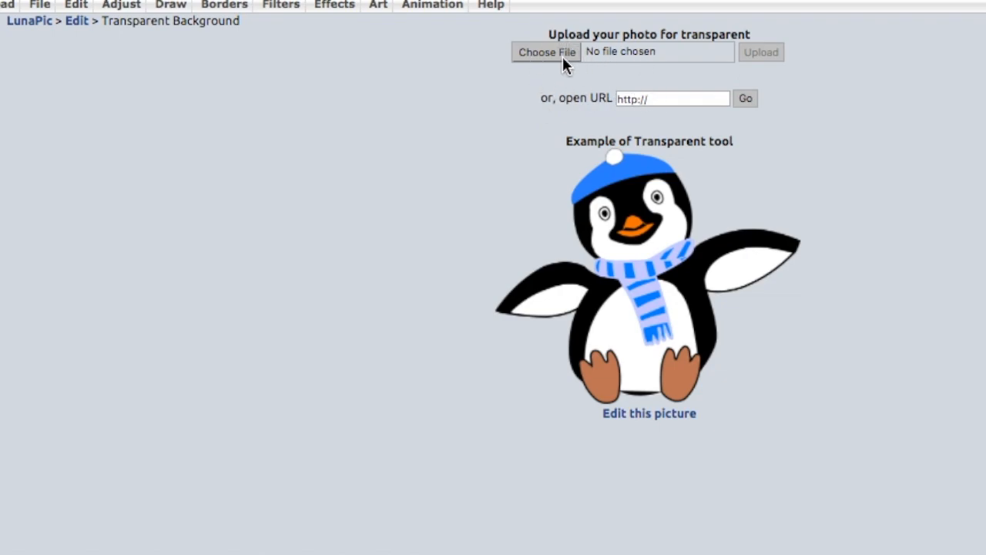
pyautogui.moveTo(559, 62)
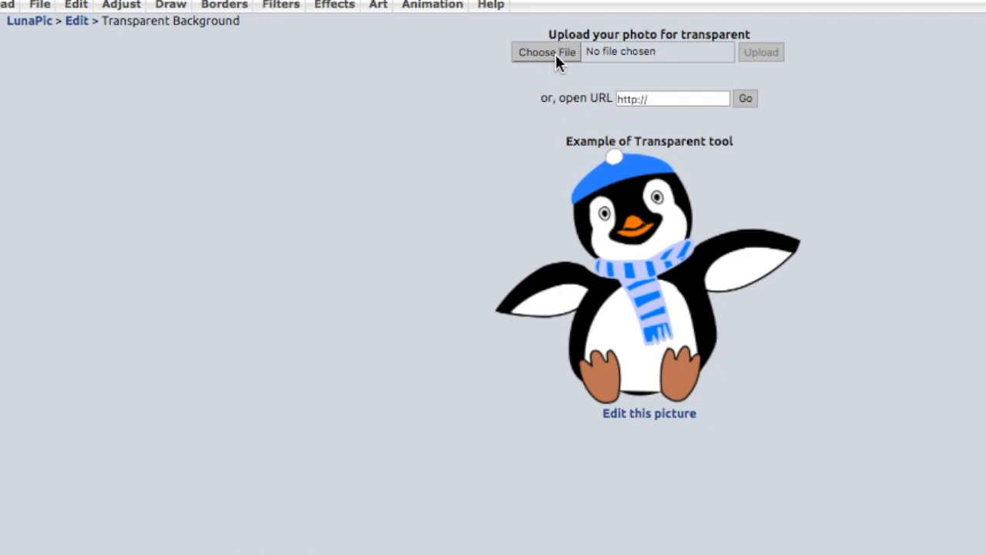
pyautogui.click(546, 51)
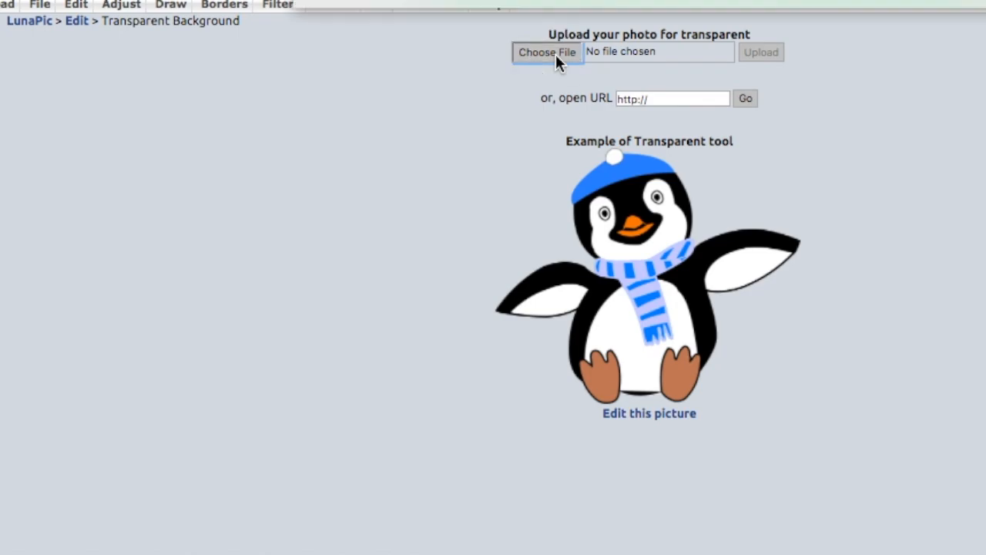
pyautogui.click(547, 51)
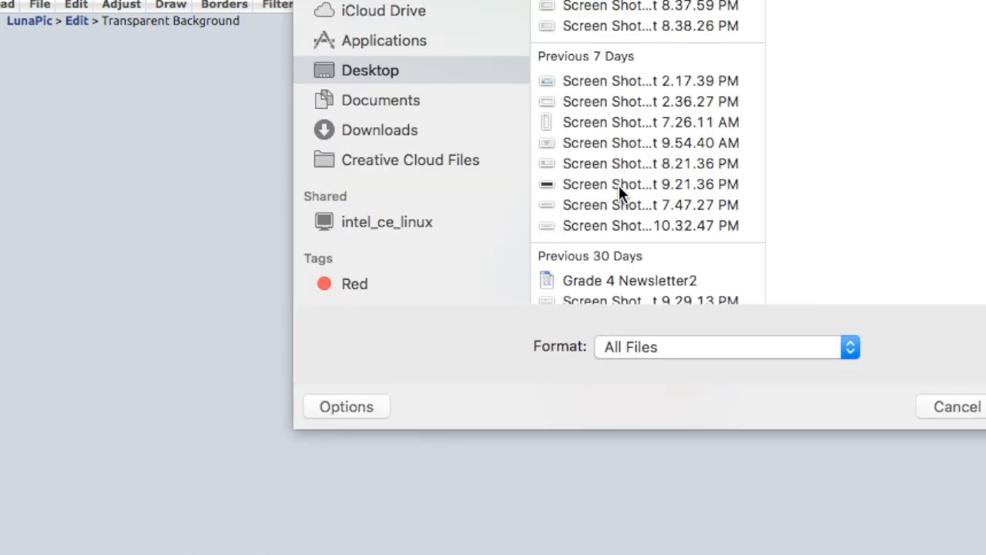
pyautogui.scroll(-3)
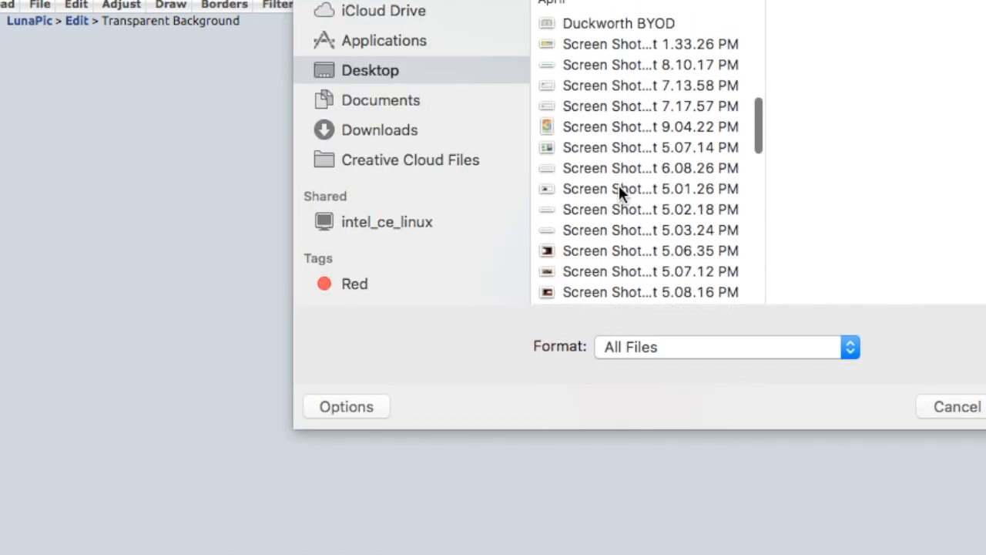
pyautogui.scroll(-3)
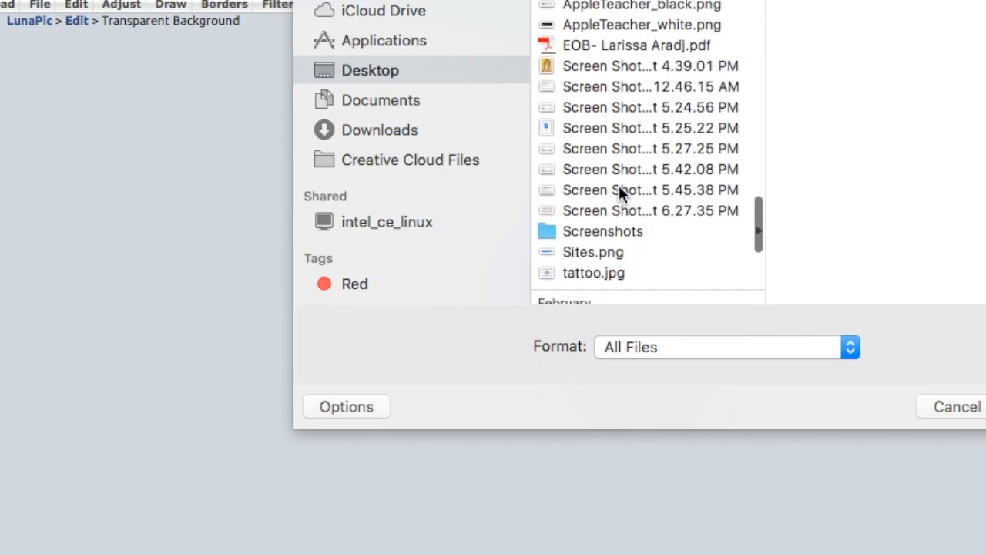
pyautogui.scroll(-3)
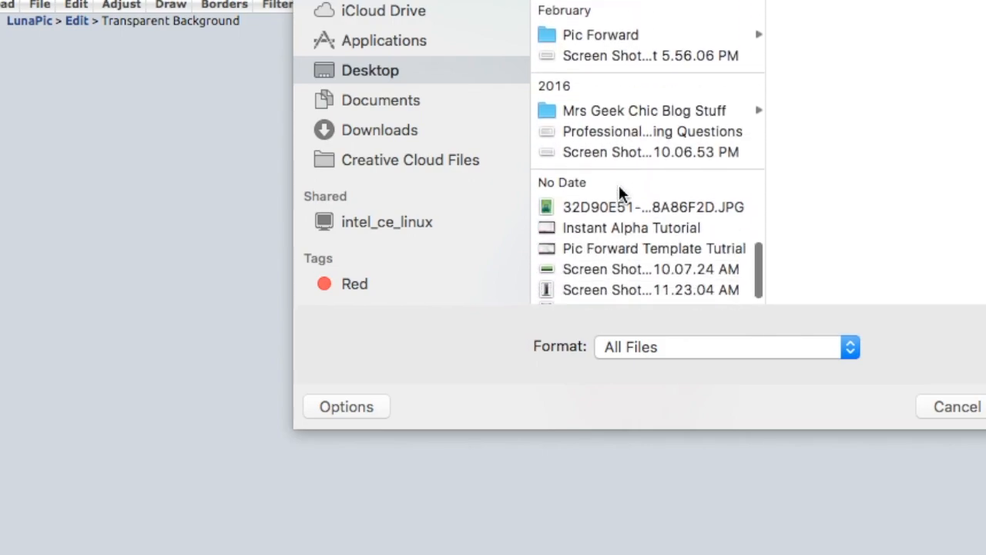
pyautogui.click(651, 207)
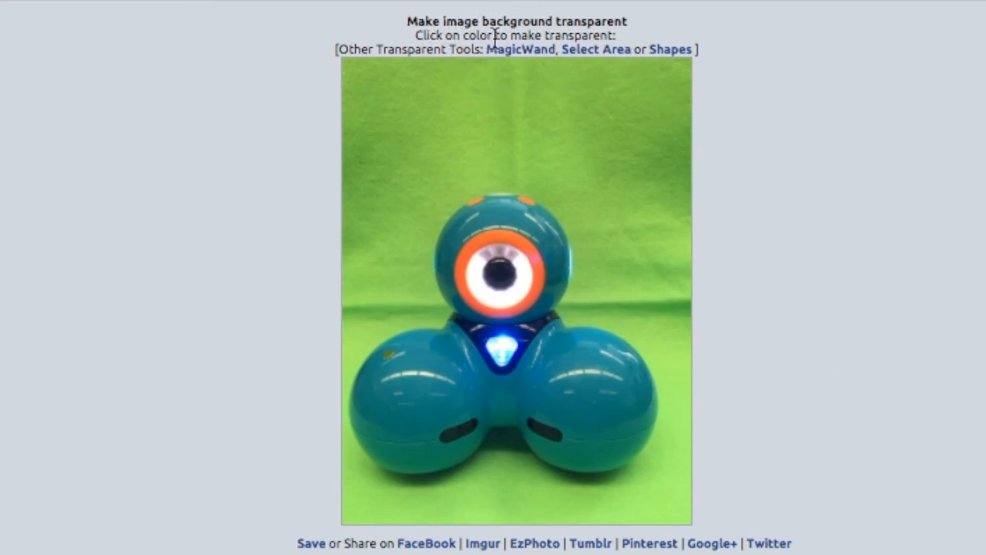
pyautogui.moveTo(759, 60)
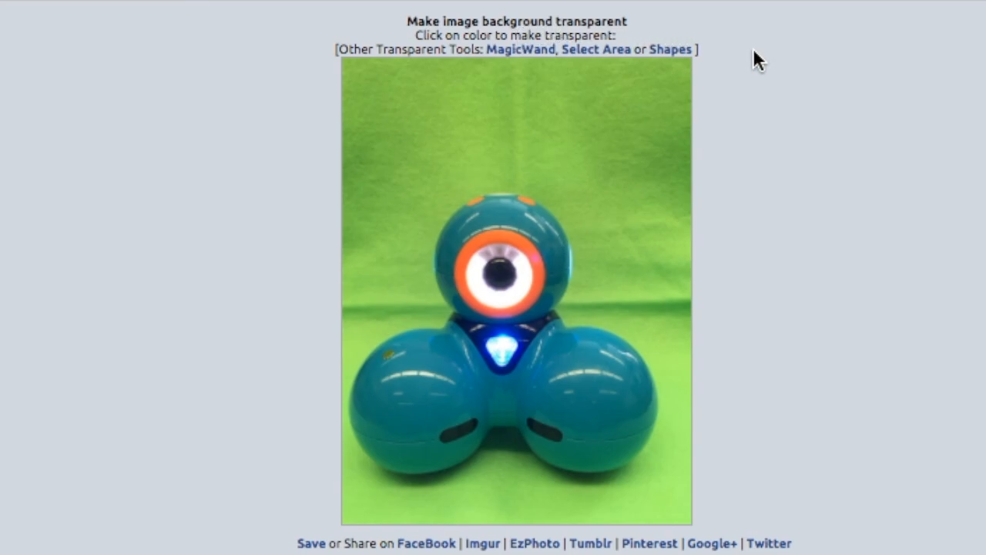
pyautogui.moveTo(682, 295)
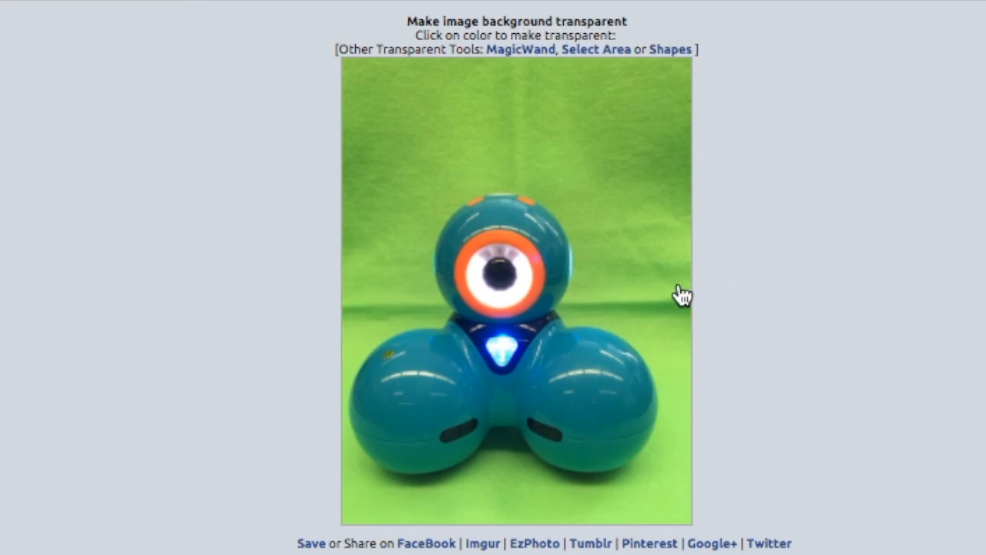
pyautogui.moveTo(659, 318)
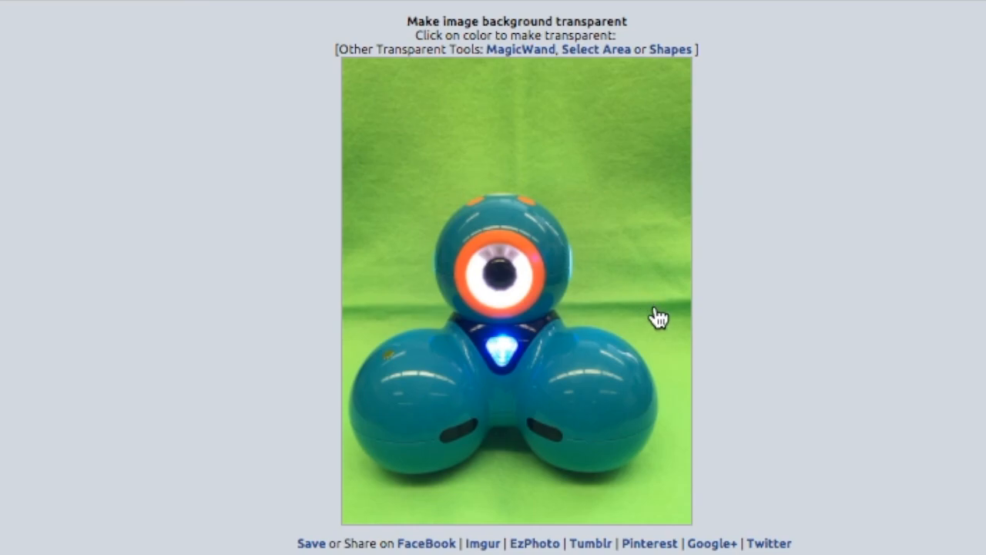
pyautogui.moveTo(653, 206)
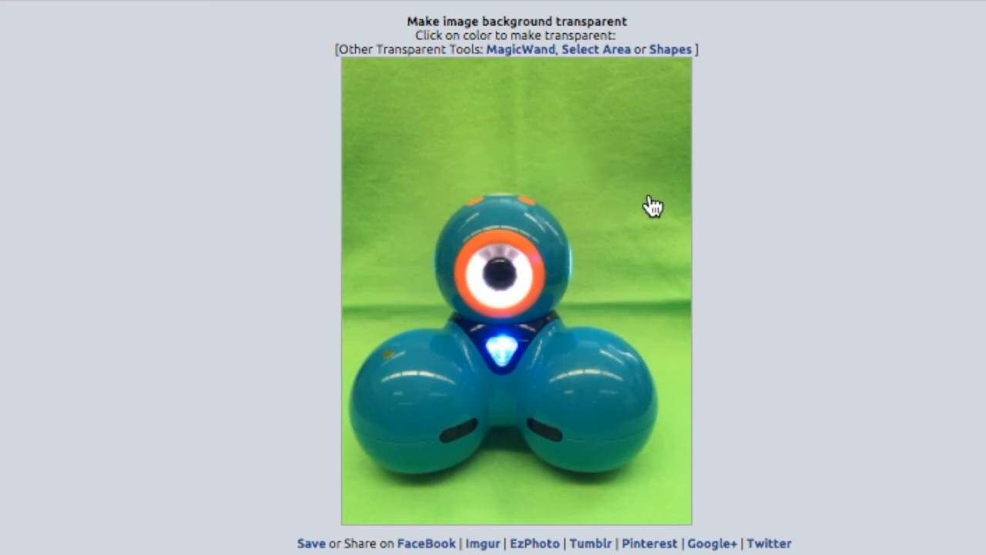
pyautogui.moveTo(616, 291)
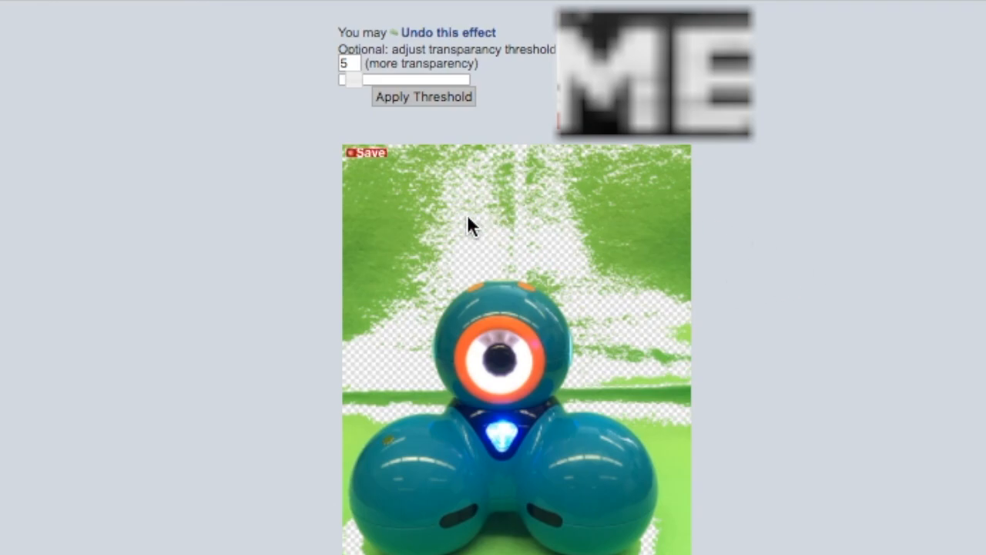
pyautogui.moveTo(617, 343)
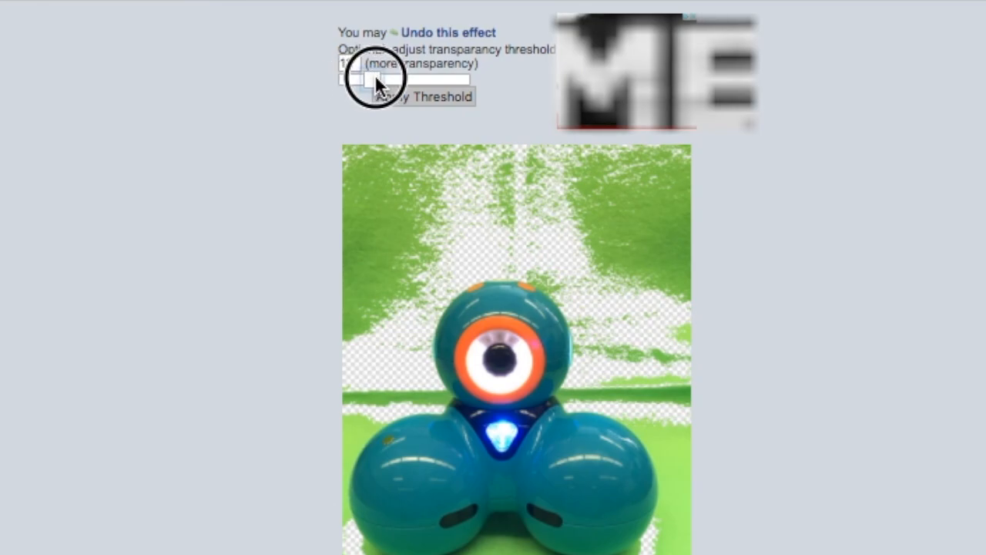
# Raise the transparency threshold stepwise from 12 to 22, applying it at 12 and 22
pyautogui.moveTo(378, 79); pyautogui.dragTo(351, 79)
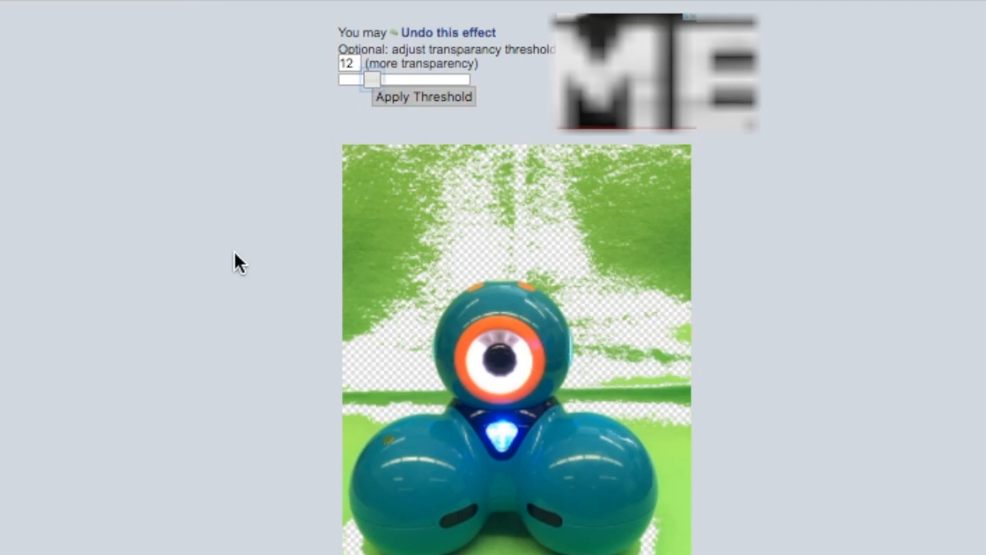
pyautogui.click(422, 97)
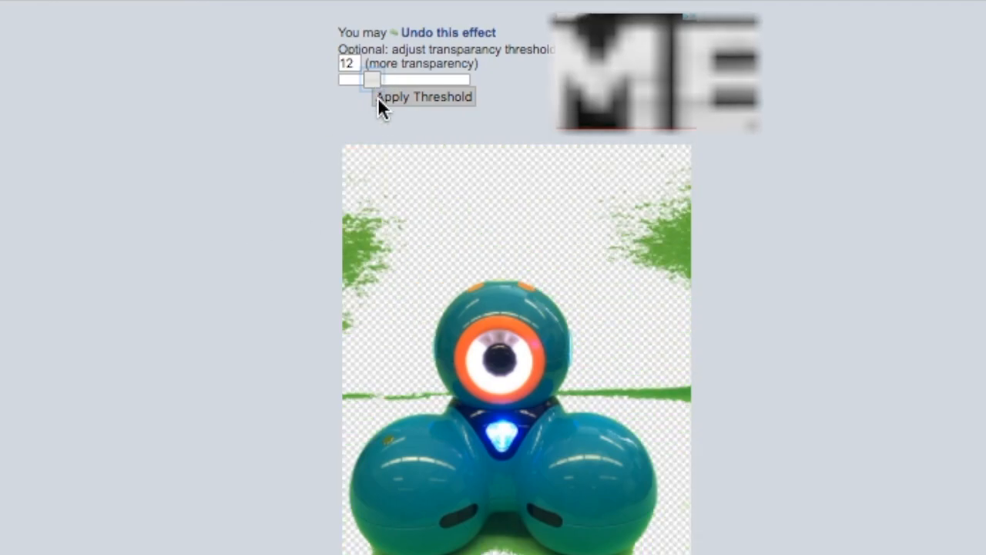
pyautogui.moveTo(370, 79); pyautogui.dragTo(383, 78)
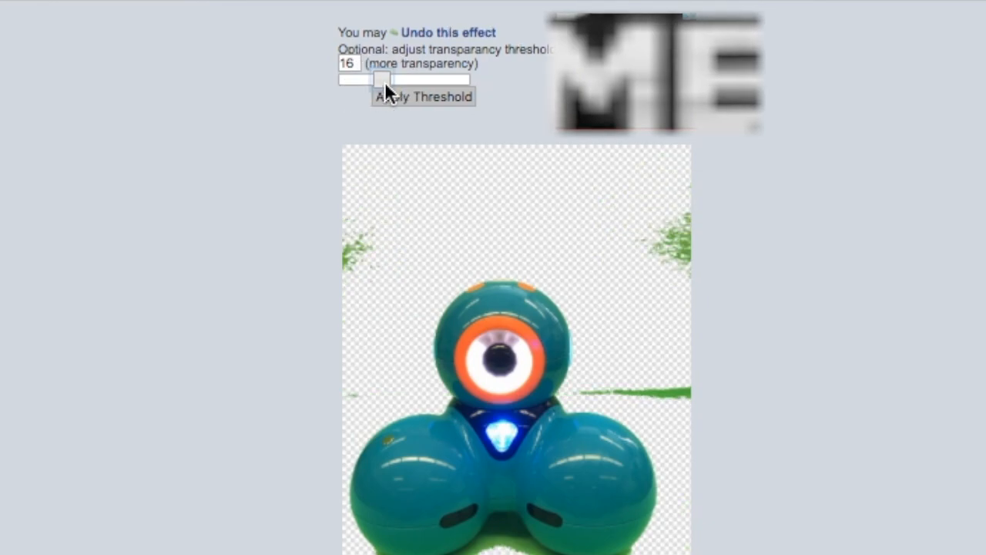
pyautogui.moveTo(369, 80); pyautogui.dragTo(385, 79)
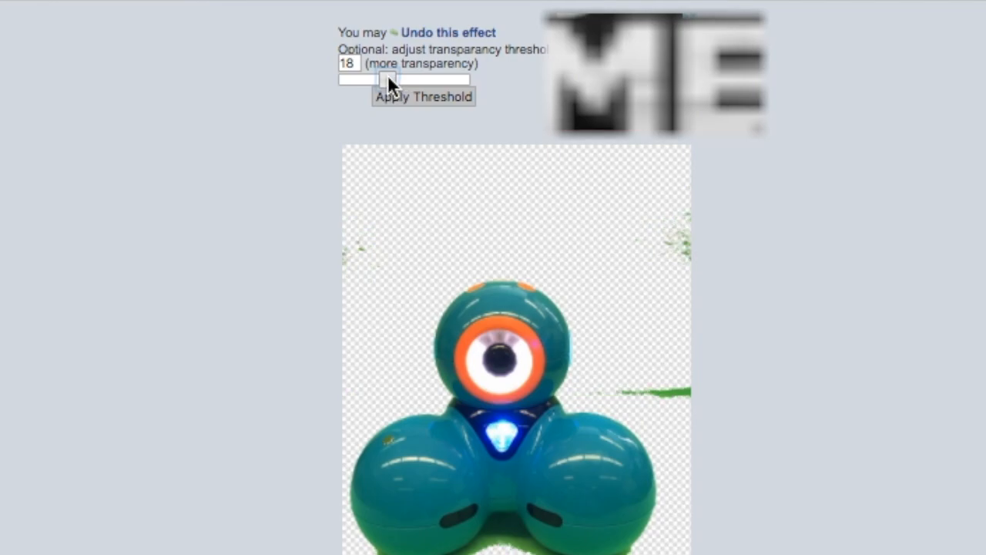
pyautogui.moveTo(384, 79); pyautogui.dragTo(393, 78)
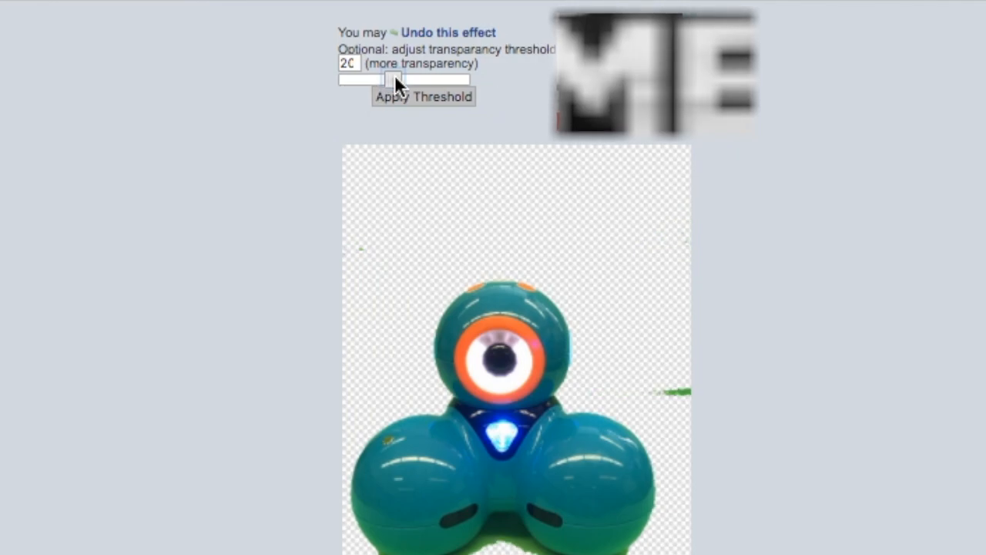
pyautogui.moveTo(389, 79); pyautogui.dragTo(397, 80)
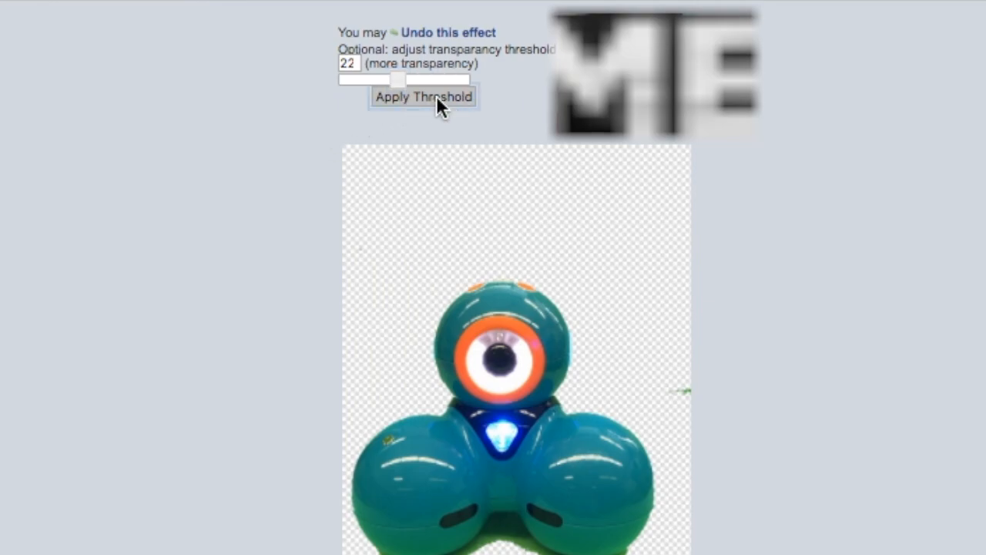
pyautogui.click(422, 97)
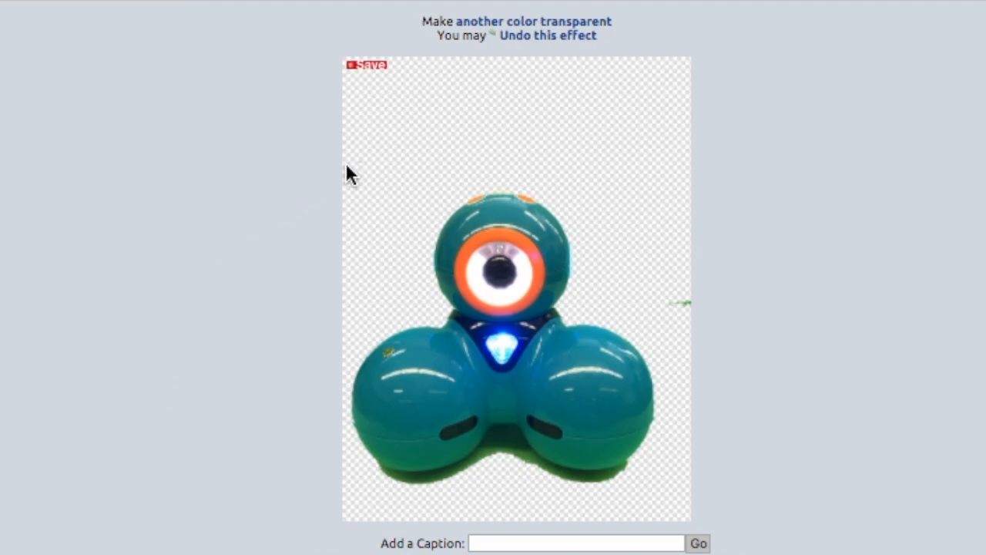
pyautogui.moveTo(557, 500)
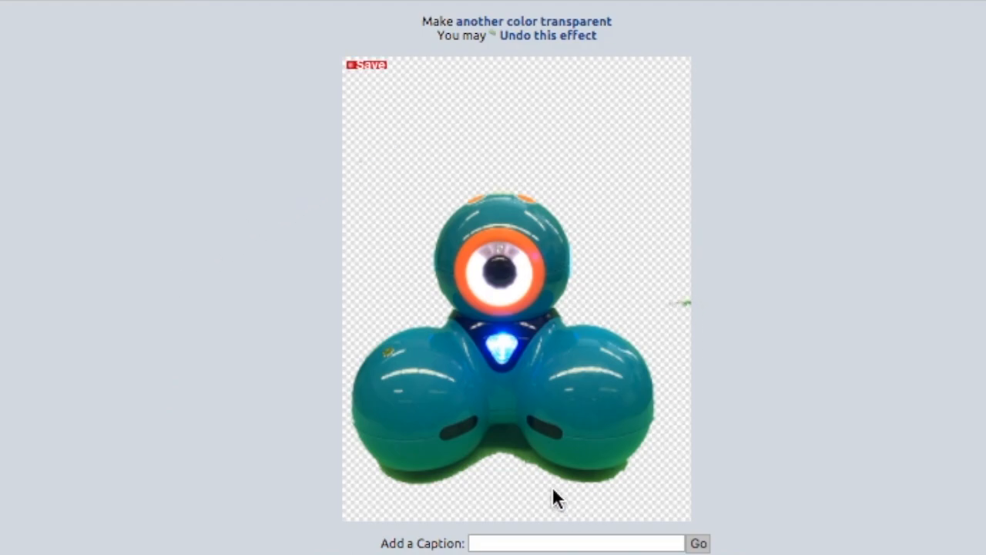
pyautogui.moveTo(685, 324)
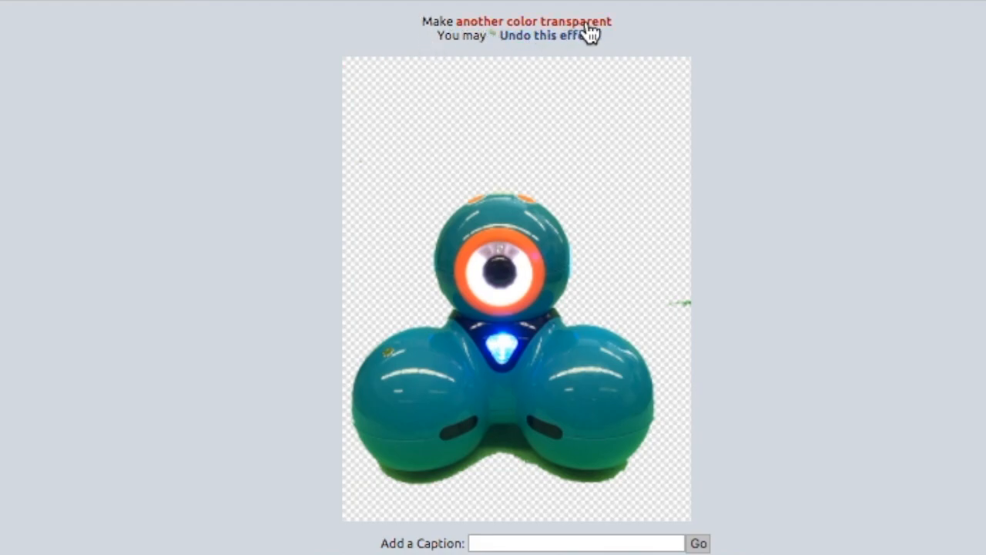
pyautogui.moveTo(611, 31)
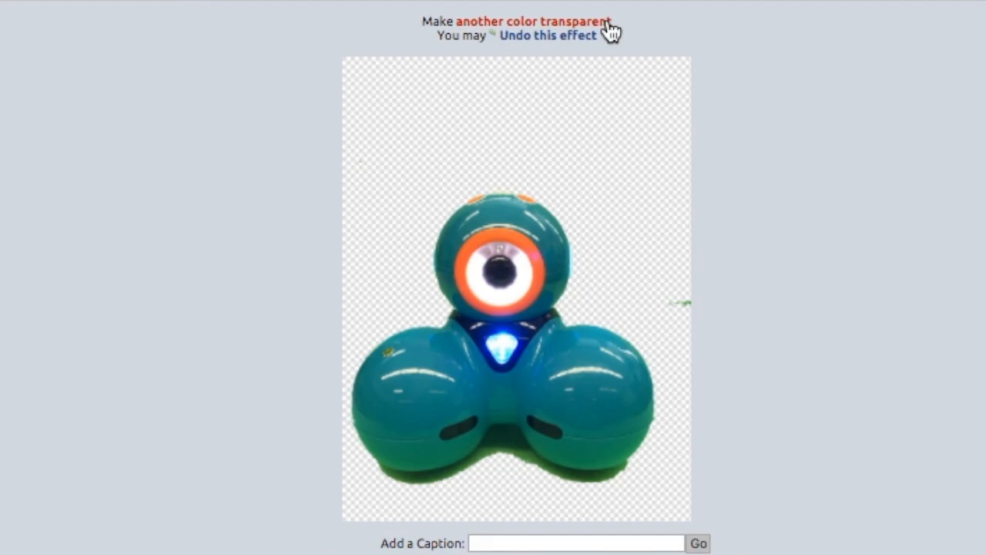
# Follow the 'another color transparent' link to reopen the tool on the cleaned robot
pyautogui.click(547, 35)
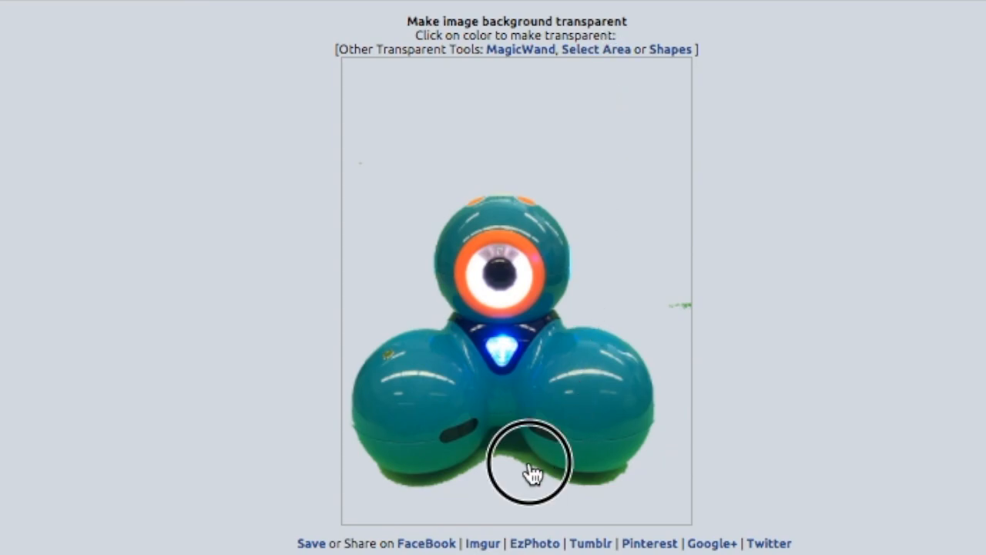
# Make the green shadow under the robot transparent with an adjusted, applied threshold
pyautogui.click(530, 464)
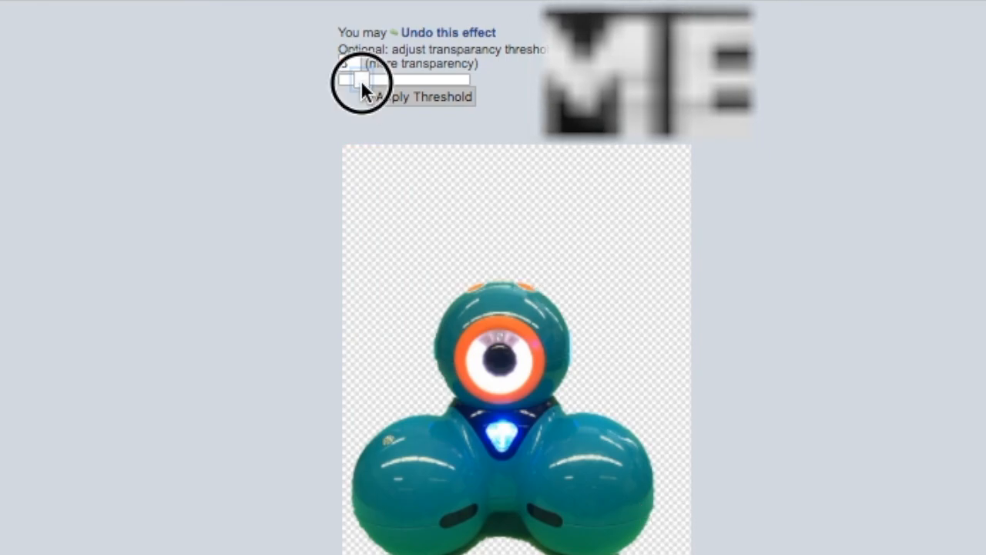
pyautogui.moveTo(366, 78); pyautogui.dragTo(347, 79)
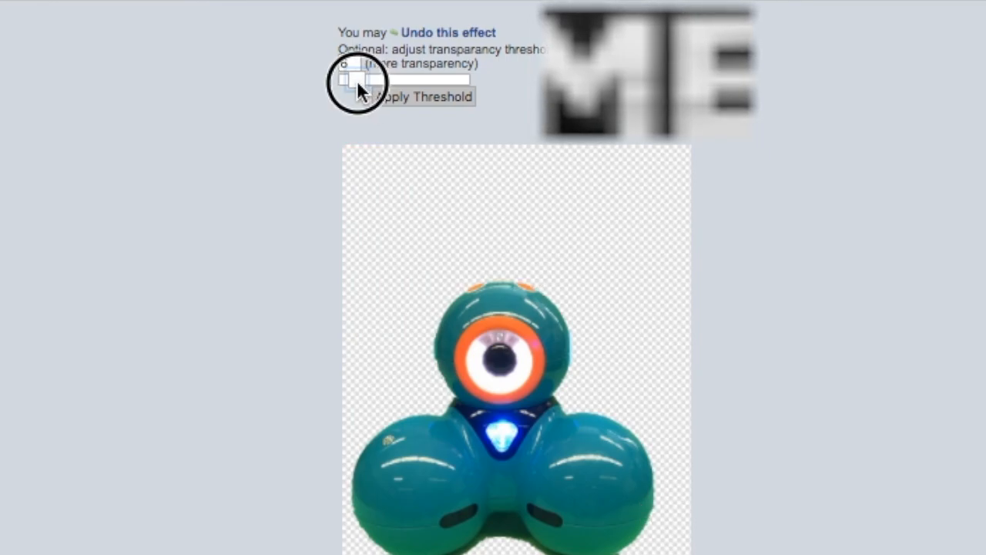
pyautogui.click(422, 96)
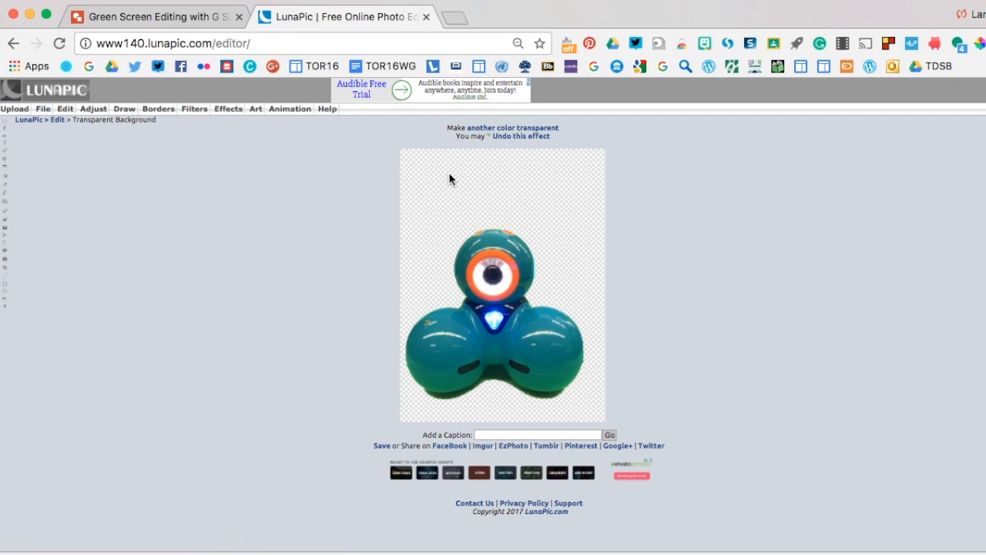
pyautogui.moveTo(676, 269)
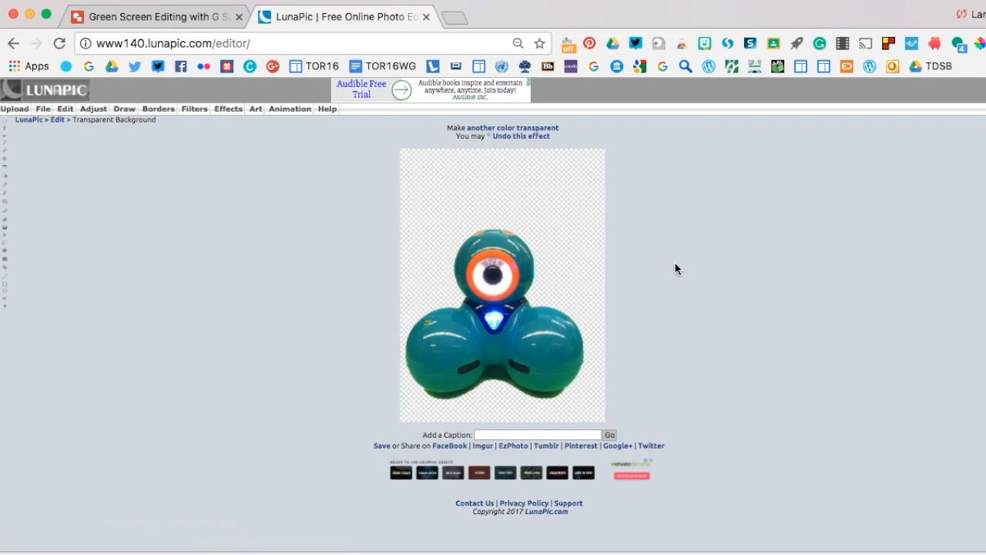
pyautogui.moveTo(379, 449)
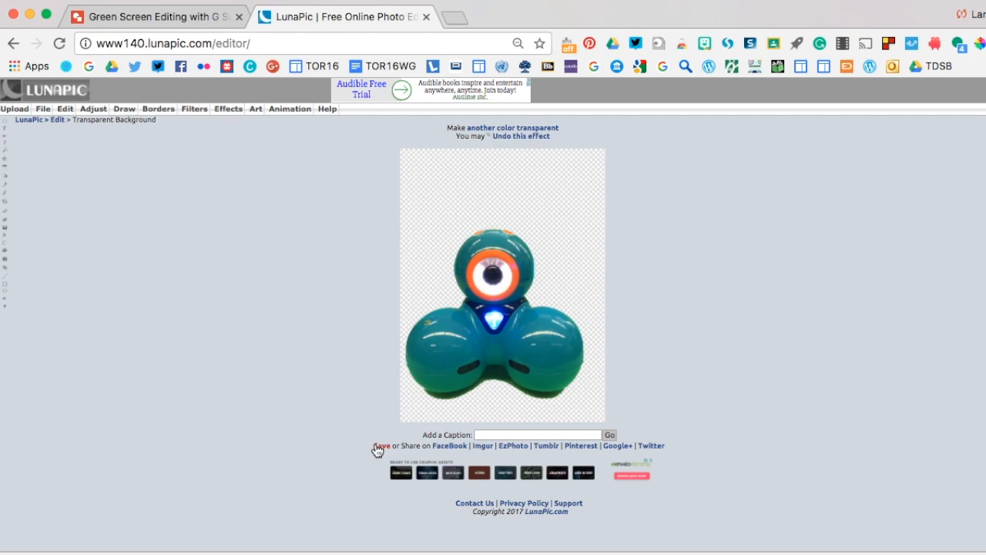
pyautogui.moveTo(381, 450)
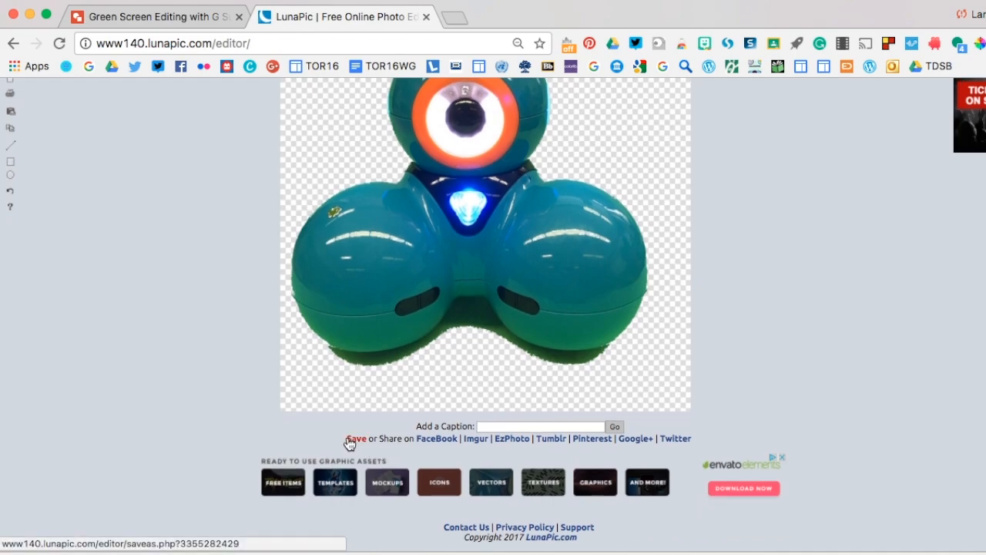
# Save the transparent robot PNG from LunaPic
pyautogui.click(355, 438)
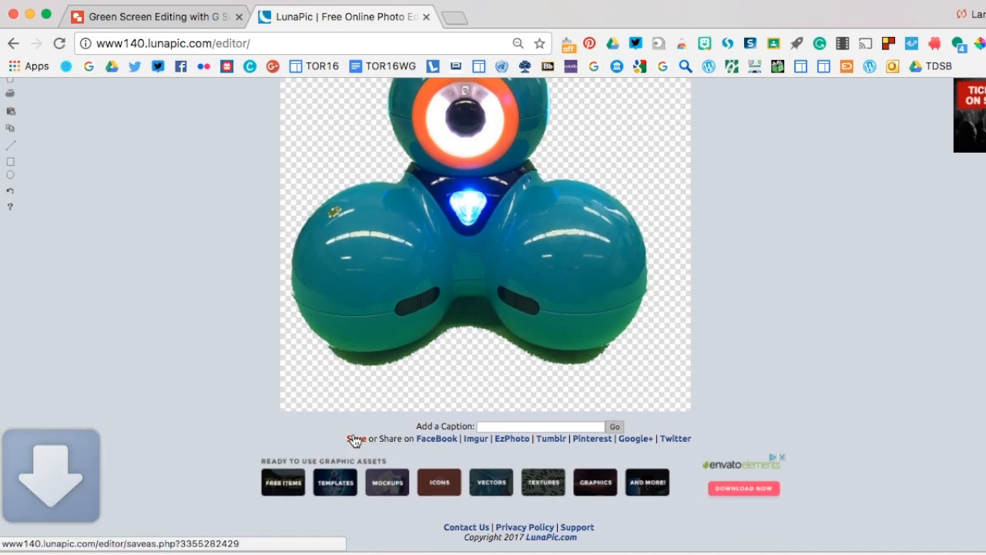
pyautogui.moveTo(148, 450)
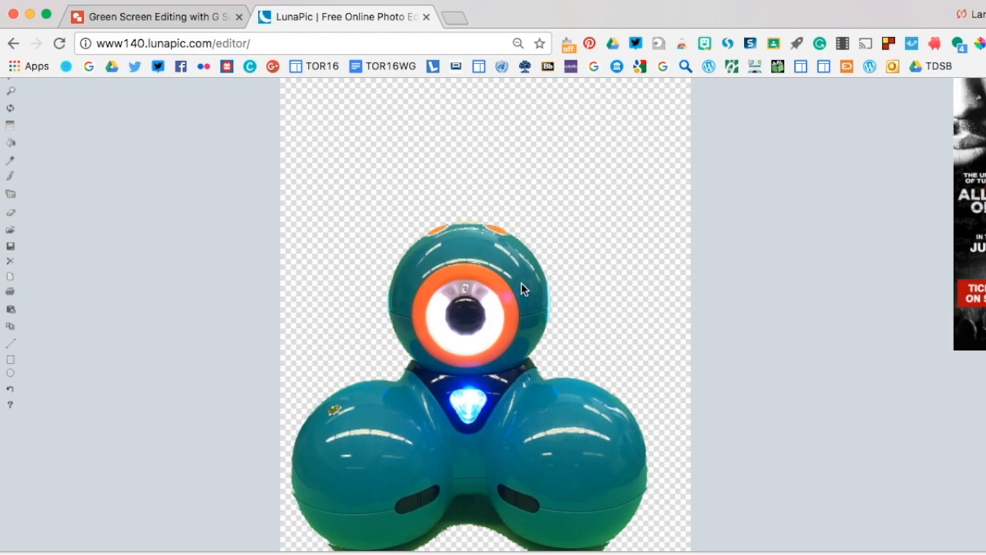
pyautogui.click(154, 16)
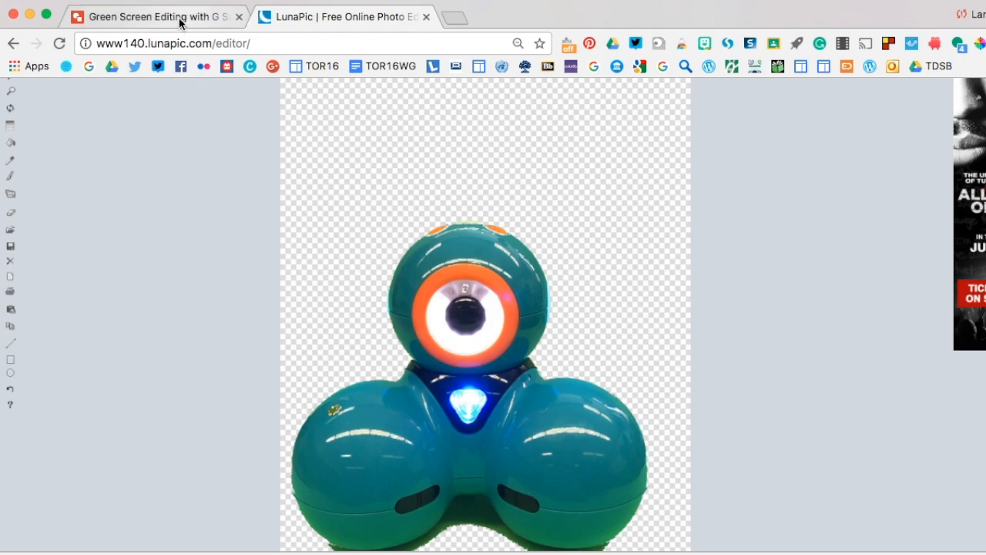
# Drag the newest robot download from the Dock Downloads into the drawing, right of the canvas
pyautogui.click(154, 16)
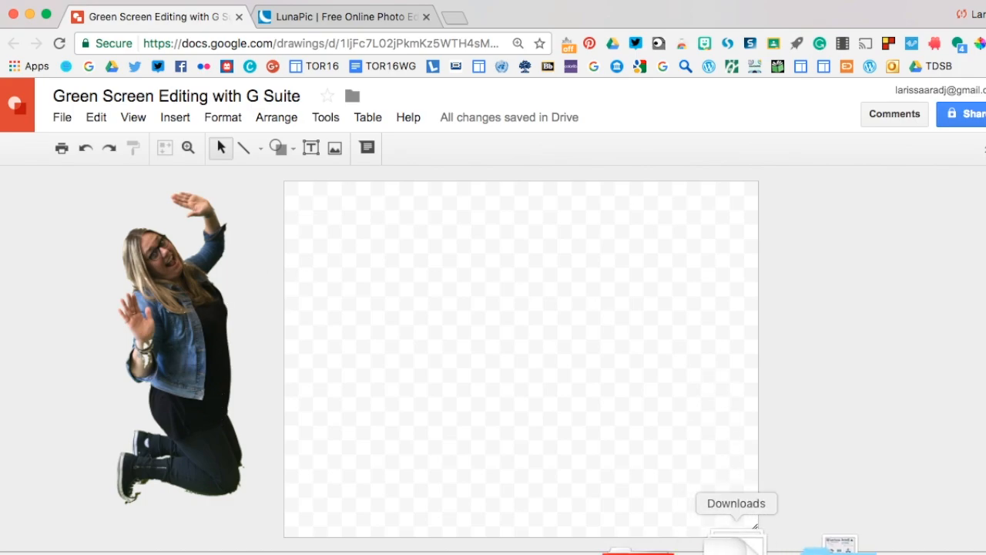
pyautogui.click(789, 489)
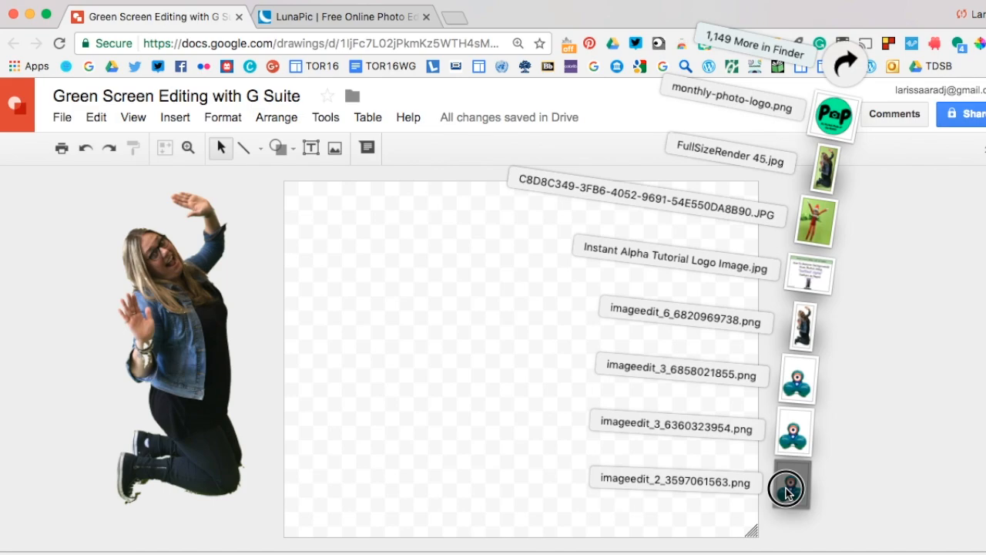
pyautogui.click(788, 487)
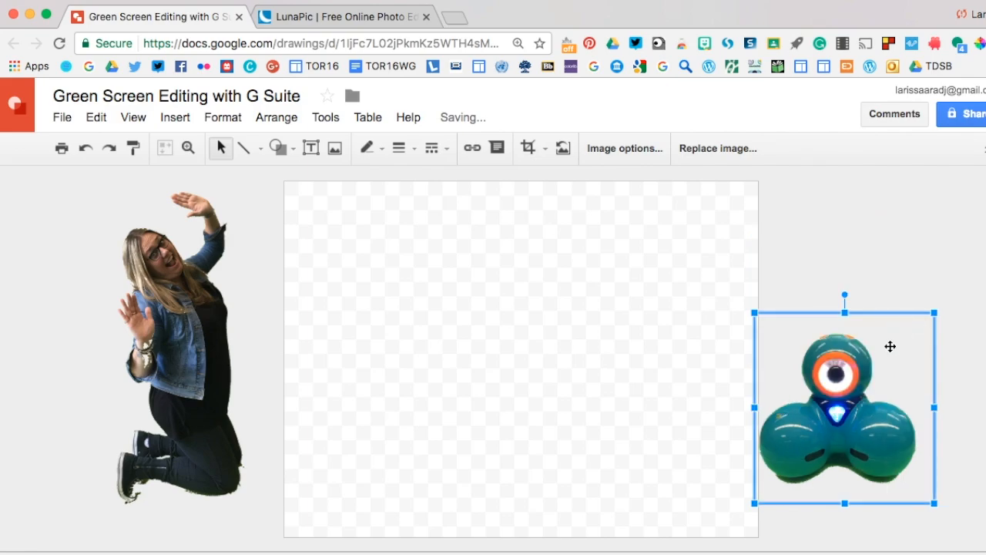
pyautogui.moveTo(933, 503); pyautogui.dragTo(954, 446)
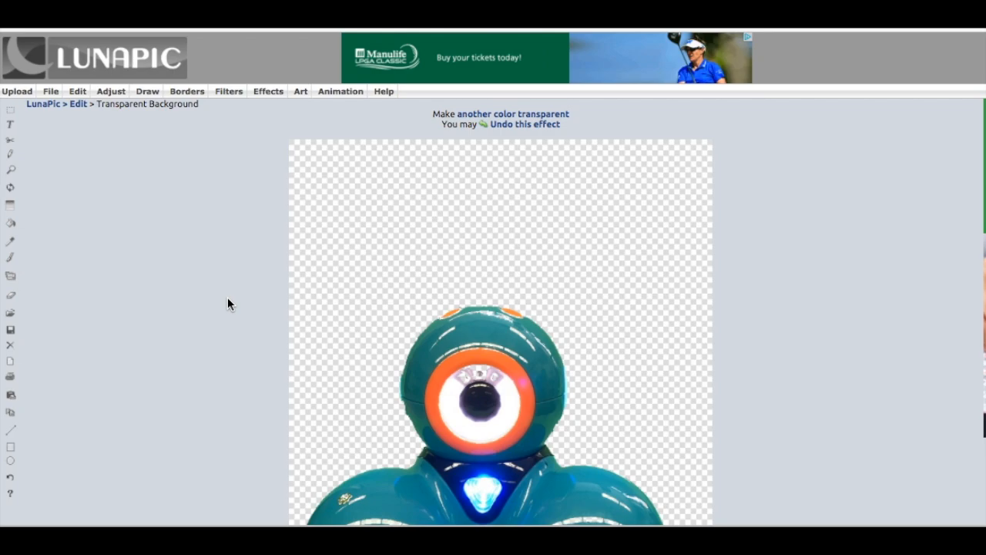
pyautogui.moveTo(568, 266)
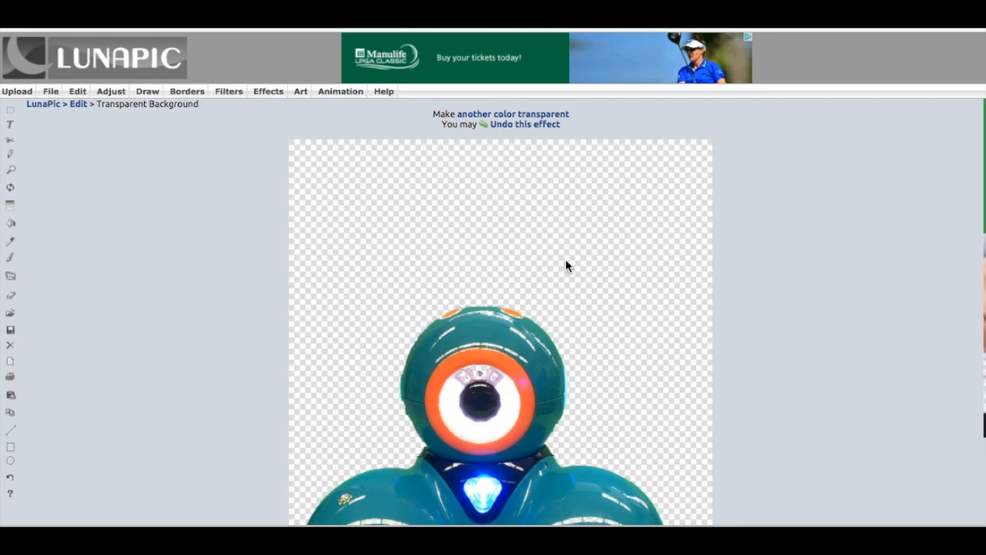
pyautogui.moveTo(768, 237)
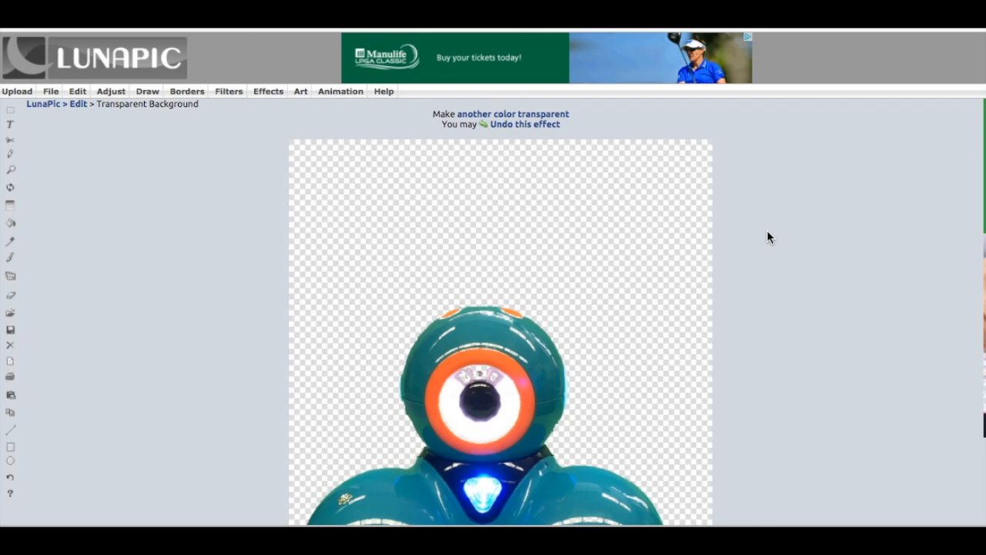
# Close the robot image via File > Close Image, removing its undo history
pyautogui.scroll(-3)
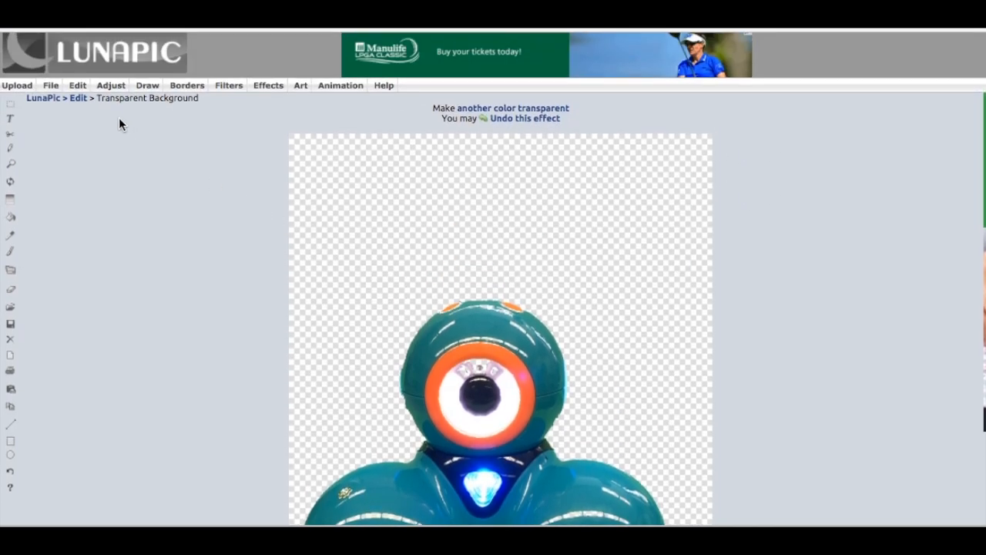
pyautogui.click(50, 84)
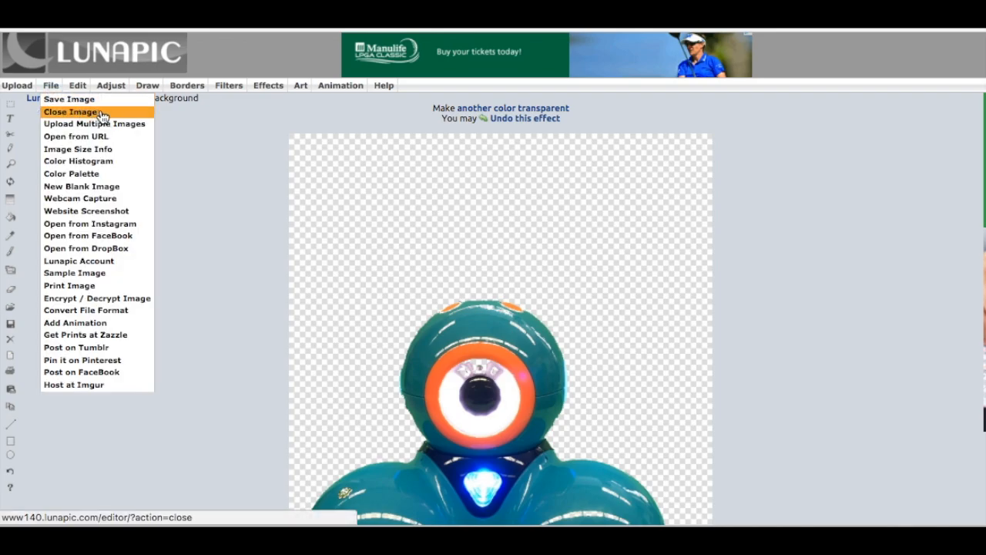
pyautogui.moveTo(52, 92)
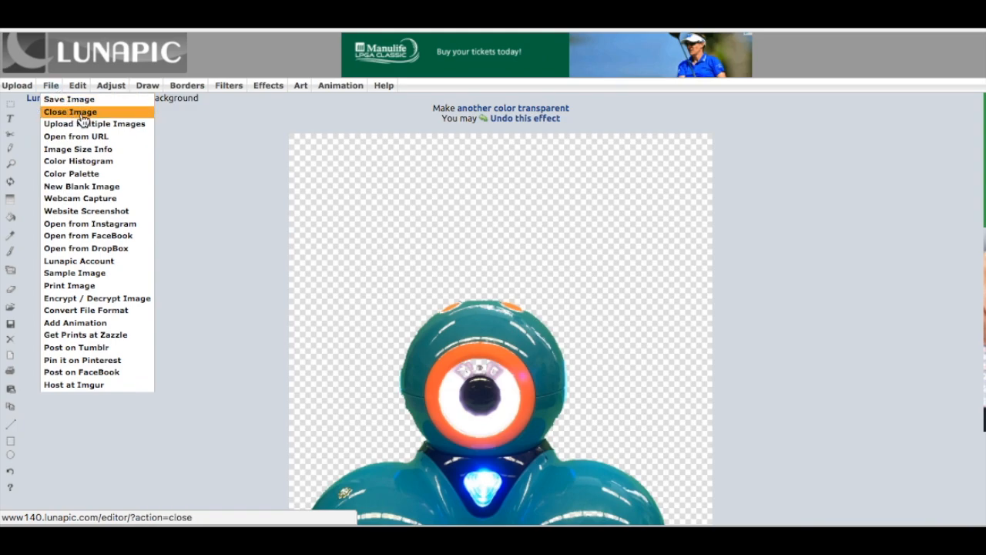
pyautogui.click(71, 112)
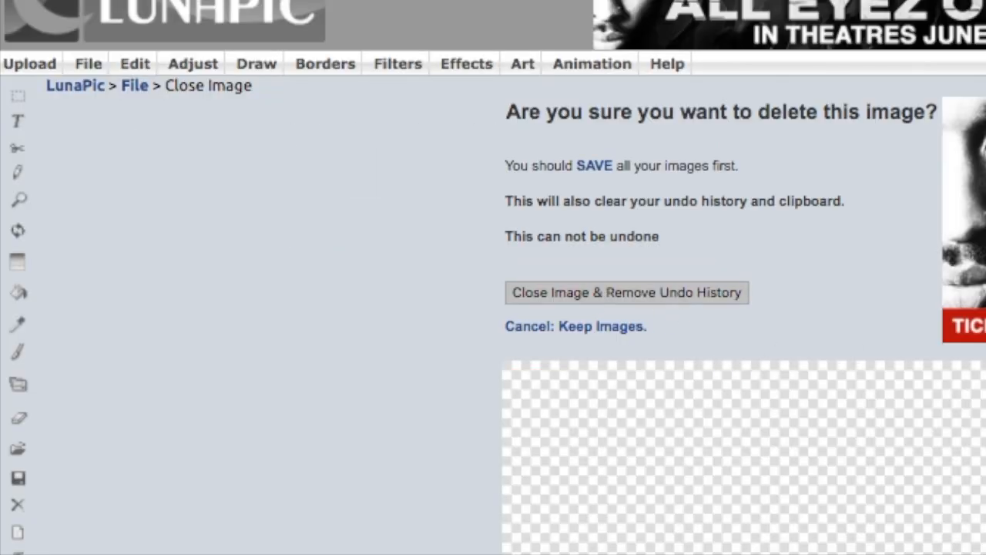
pyautogui.scroll(-3)
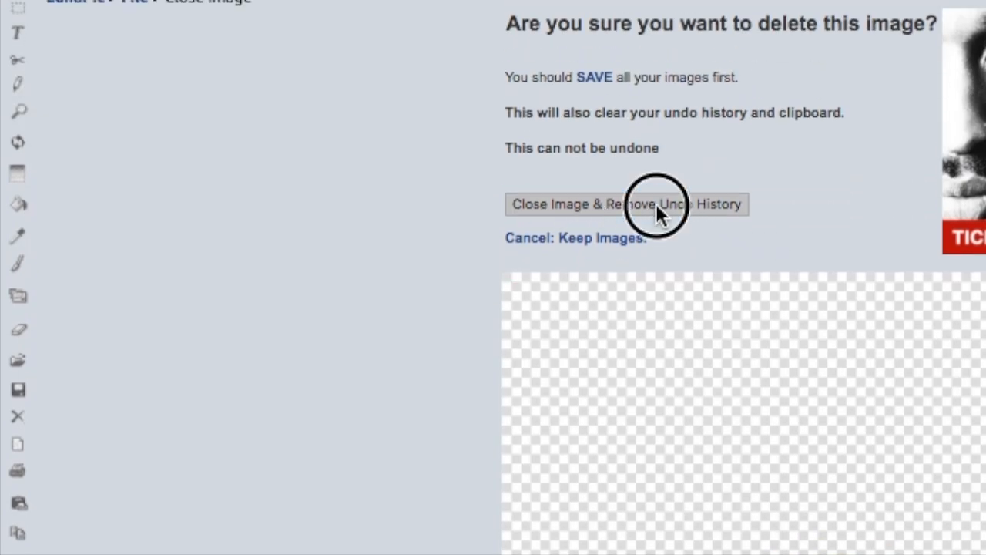
pyautogui.click(626, 204)
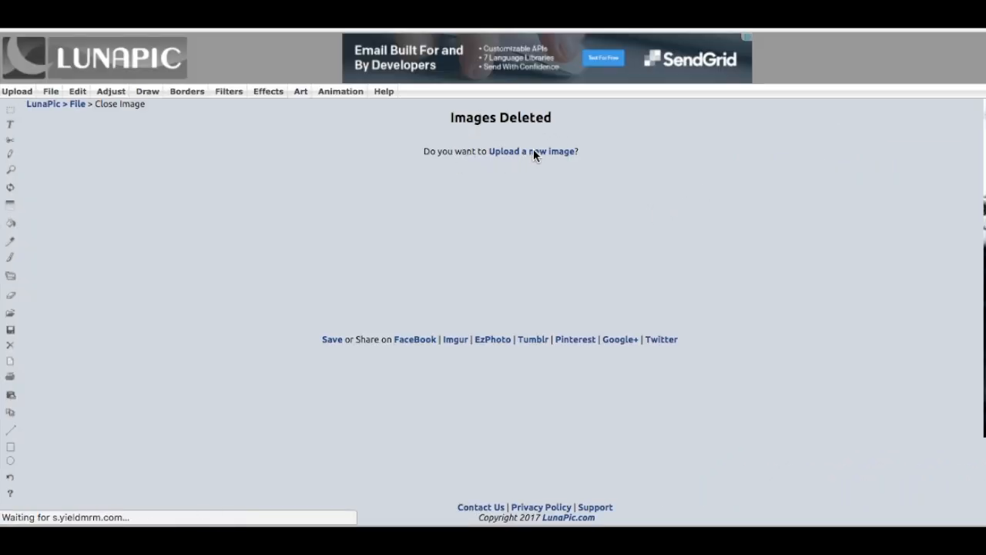
pyautogui.click(532, 152)
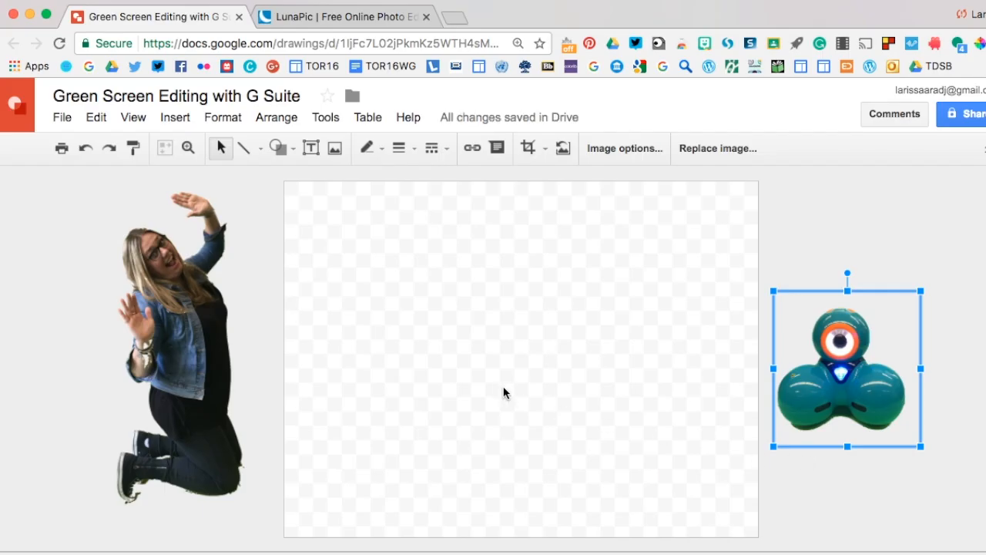
pyautogui.moveTo(243, 213)
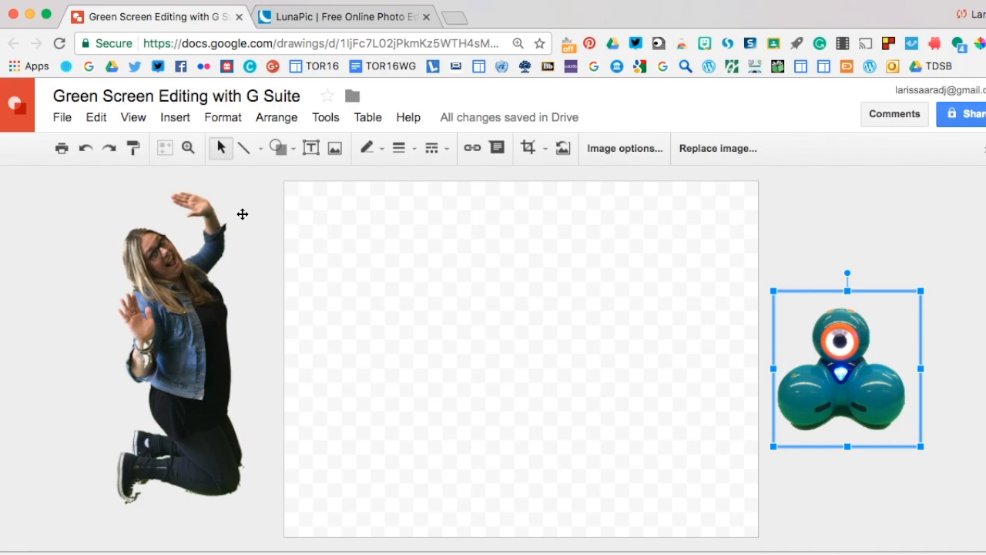
pyautogui.moveTo(330, 312)
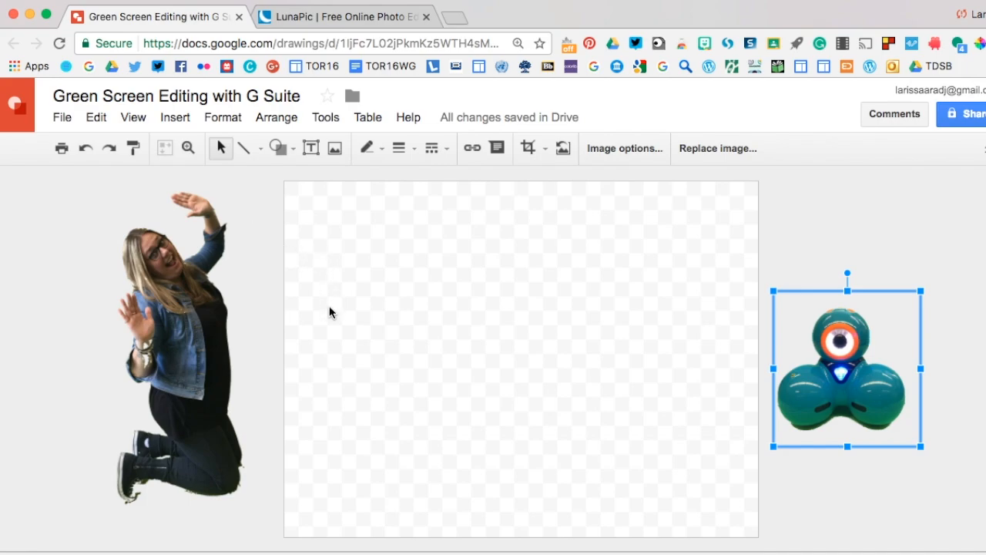
# Search images for 'space' and insert the space shuttle photo onto the canvas
pyautogui.click(175, 117)
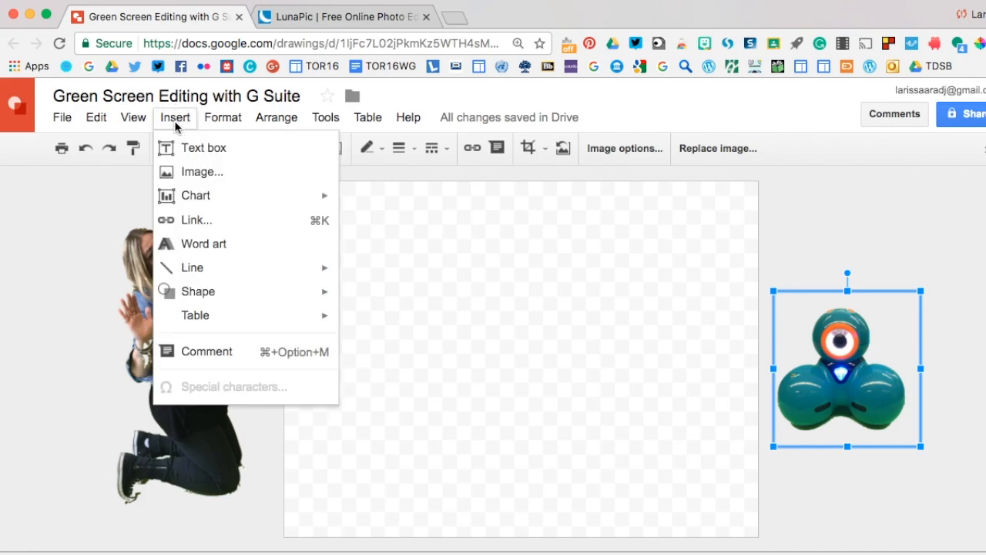
pyautogui.moveTo(185, 143)
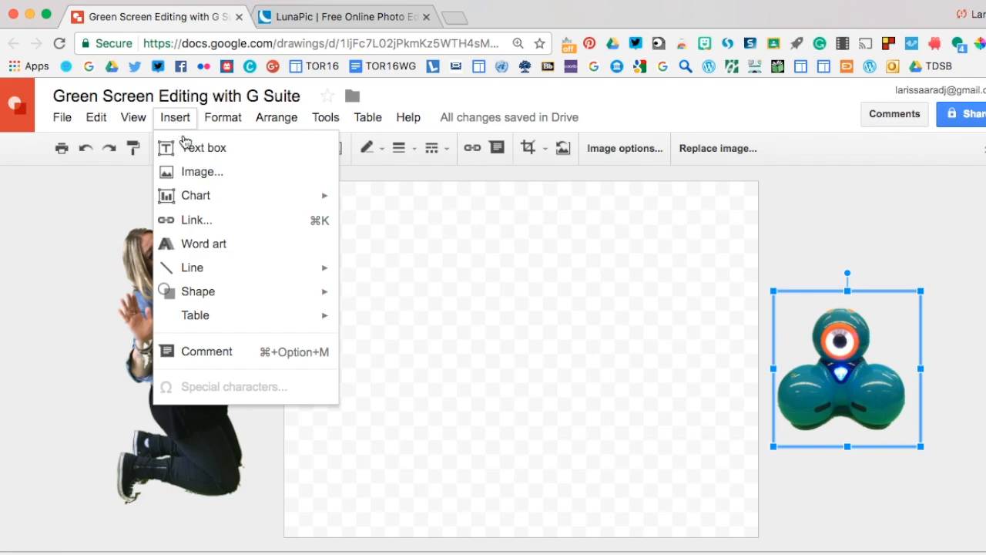
pyautogui.moveTo(251, 177)
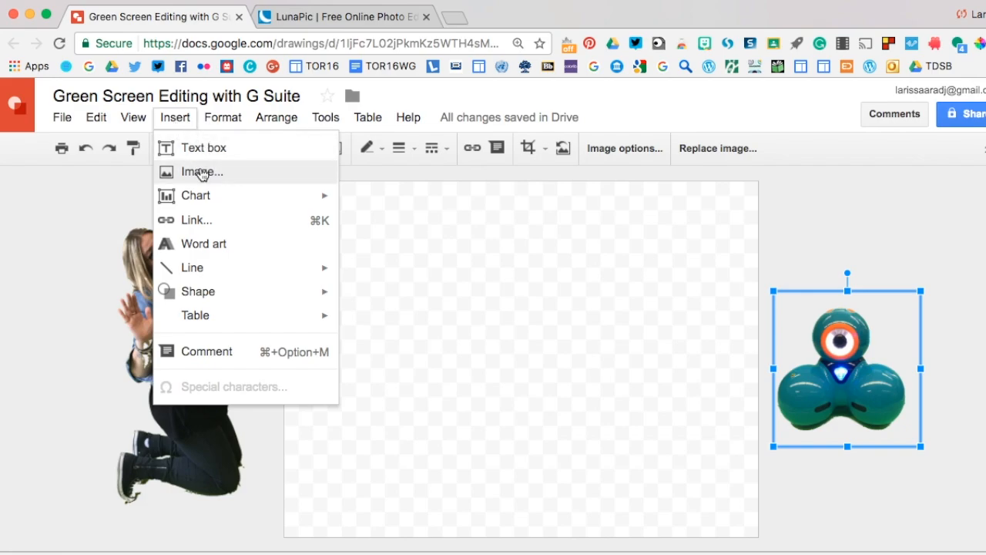
pyautogui.click(201, 172)
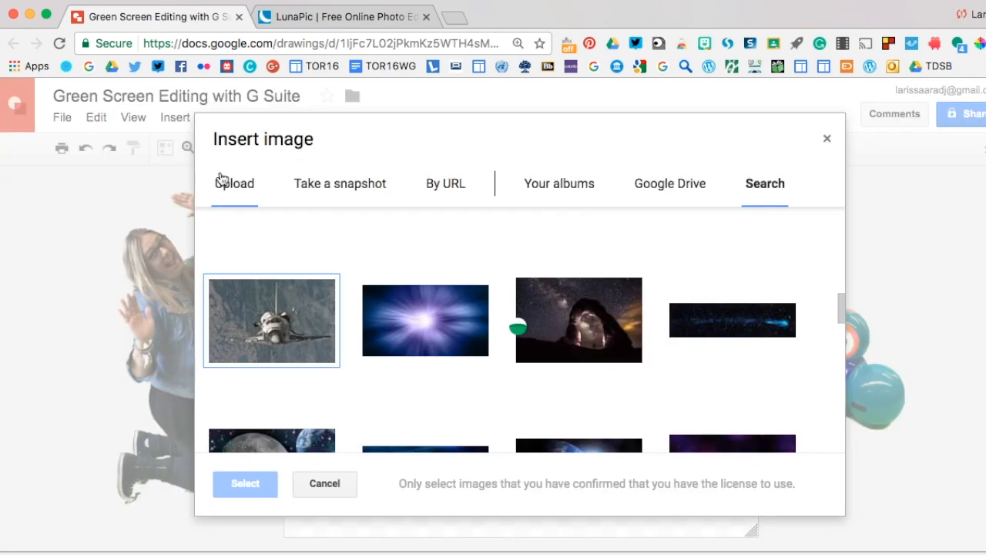
pyautogui.write('space')
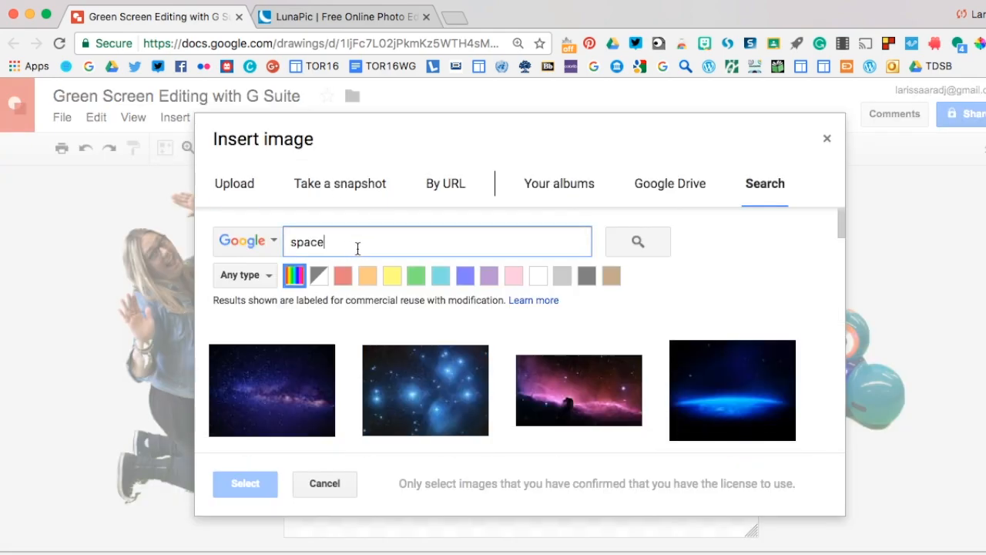
pyautogui.click(579, 300)
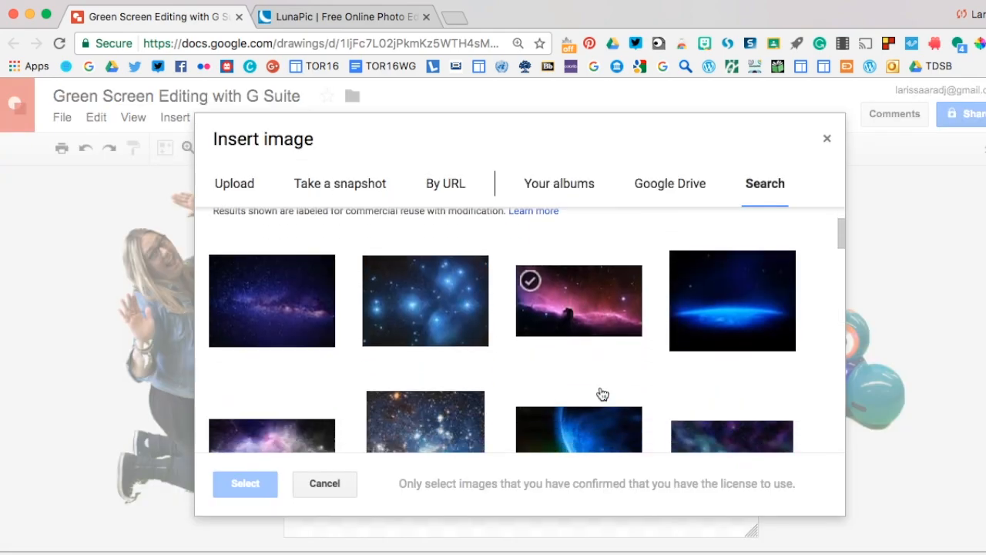
pyautogui.scroll(-3)
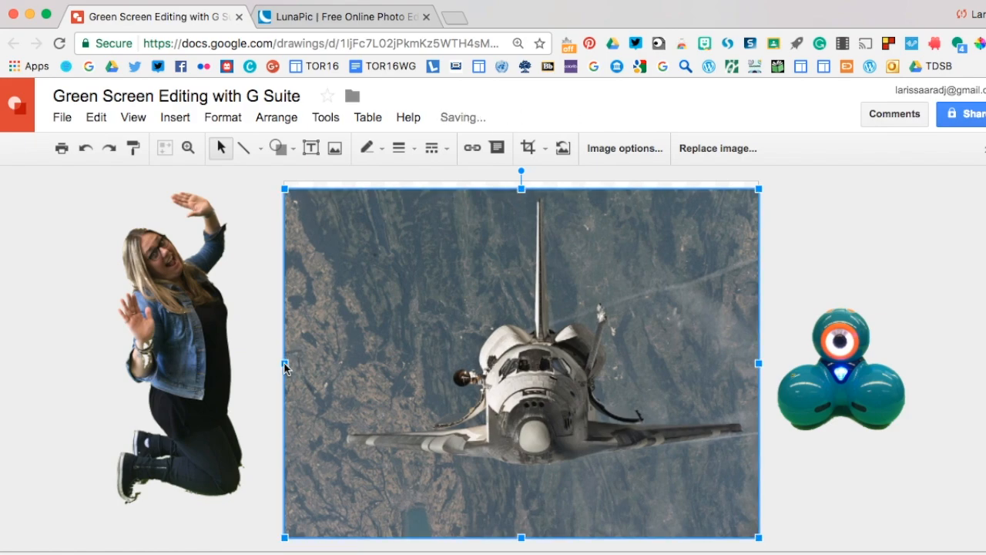
pyautogui.moveTo(488, 363)
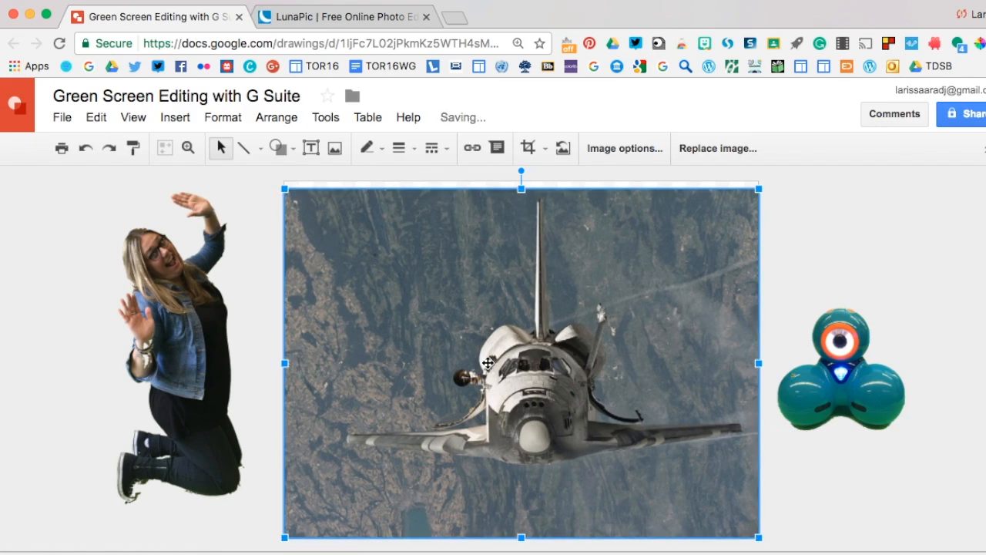
pyautogui.click(208, 341)
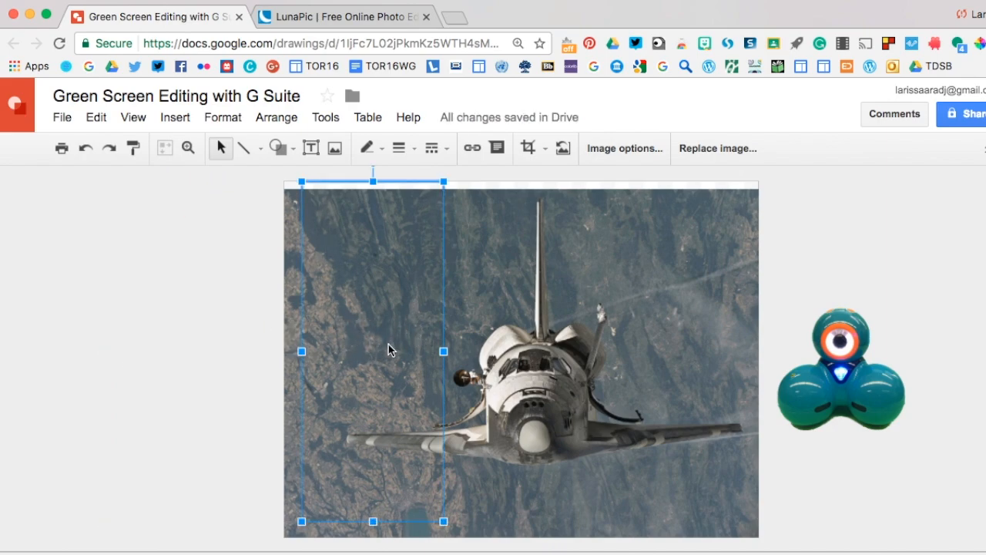
pyautogui.moveTo(373, 317)
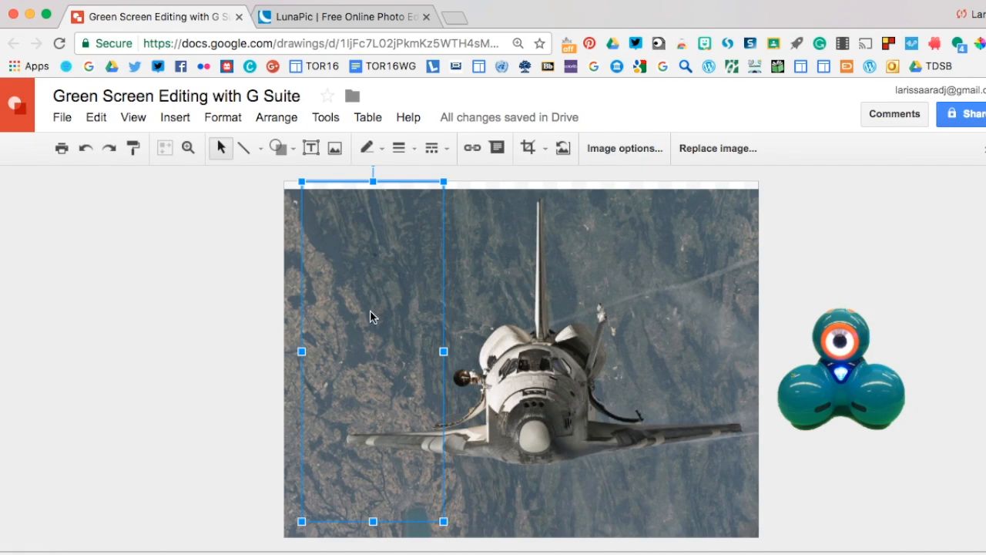
pyautogui.moveTo(517, 282)
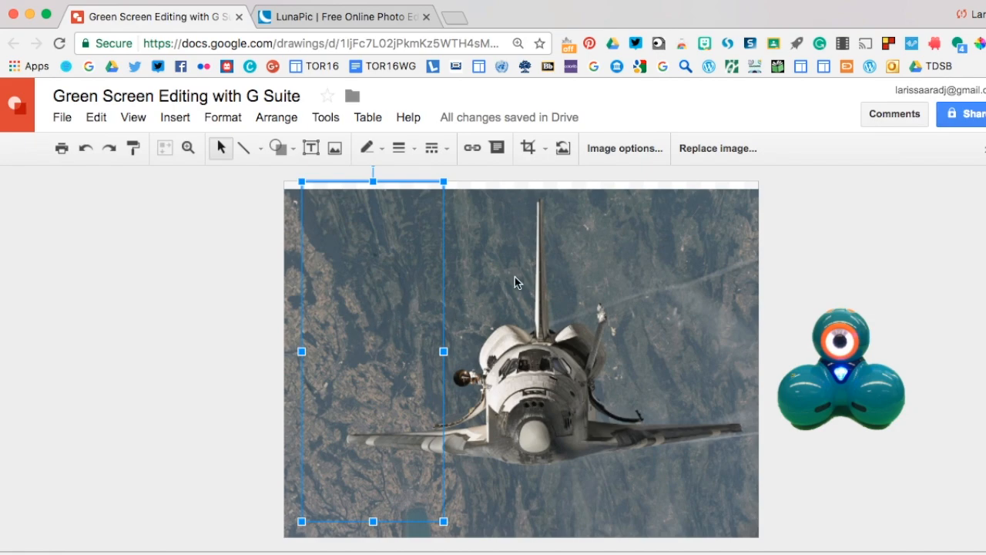
pyautogui.moveTo(614, 255)
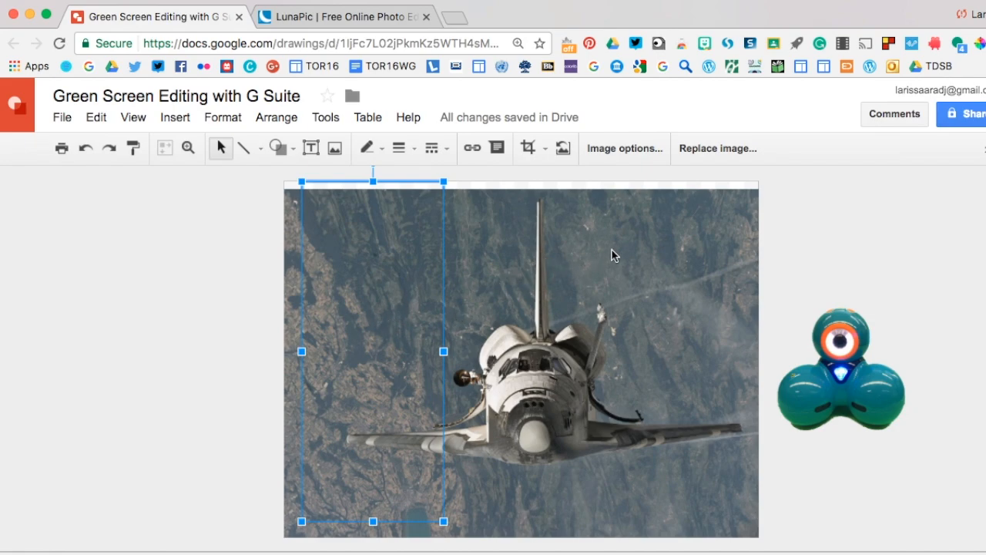
# Send the shuttle photo to back with Order > Send to back
pyautogui.moveTo(443, 350); pyautogui.dragTo(759, 362)
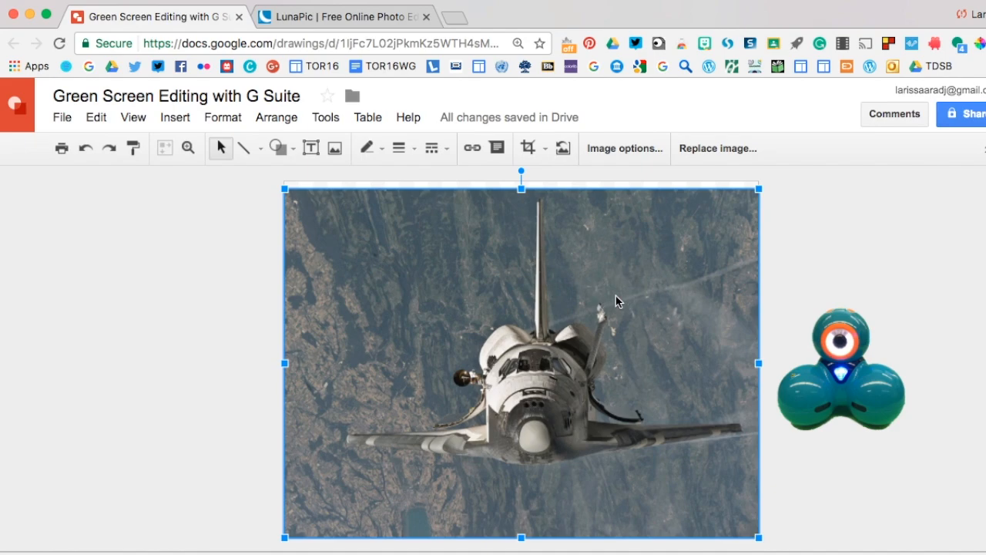
pyautogui.rightClick(616, 301)
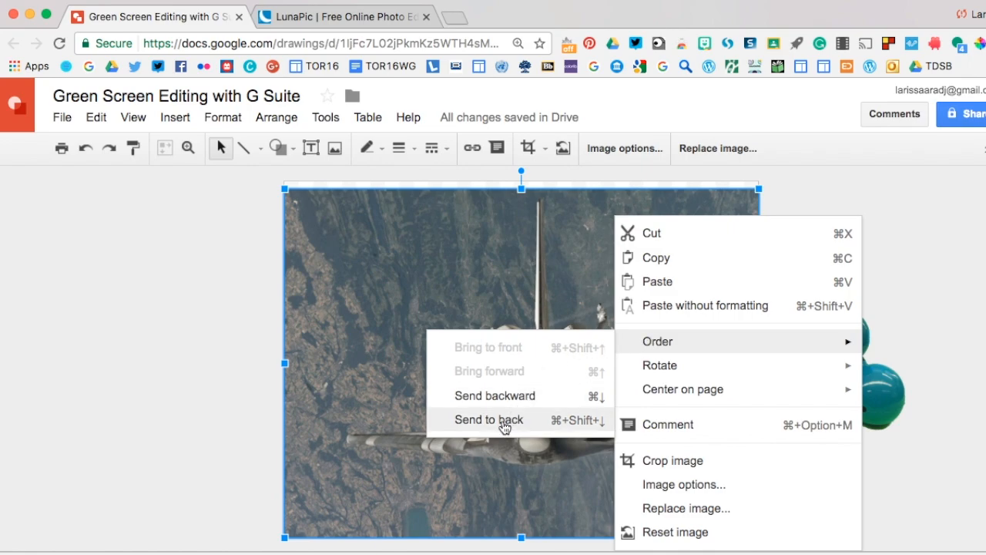
pyautogui.click(505, 420)
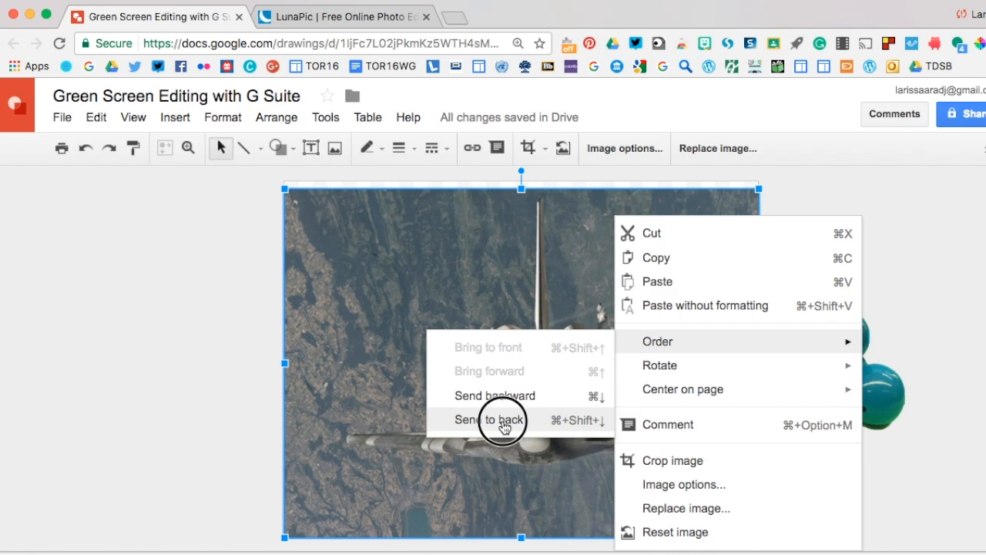
pyautogui.click(491, 420)
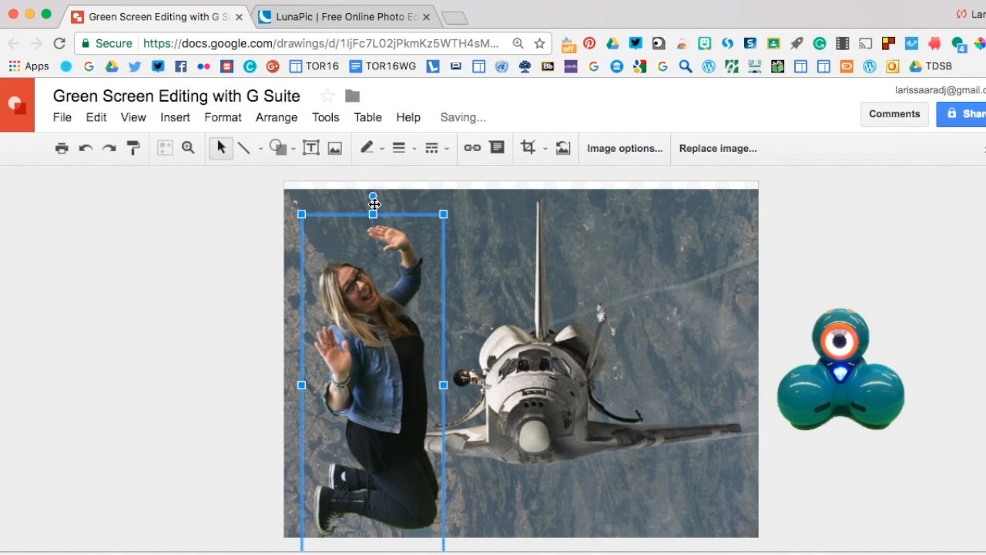
# Tilt and shrink the person above the shuttle, and place the small robot on its nose
pyautogui.moveTo(374, 197); pyautogui.dragTo(438, 217)
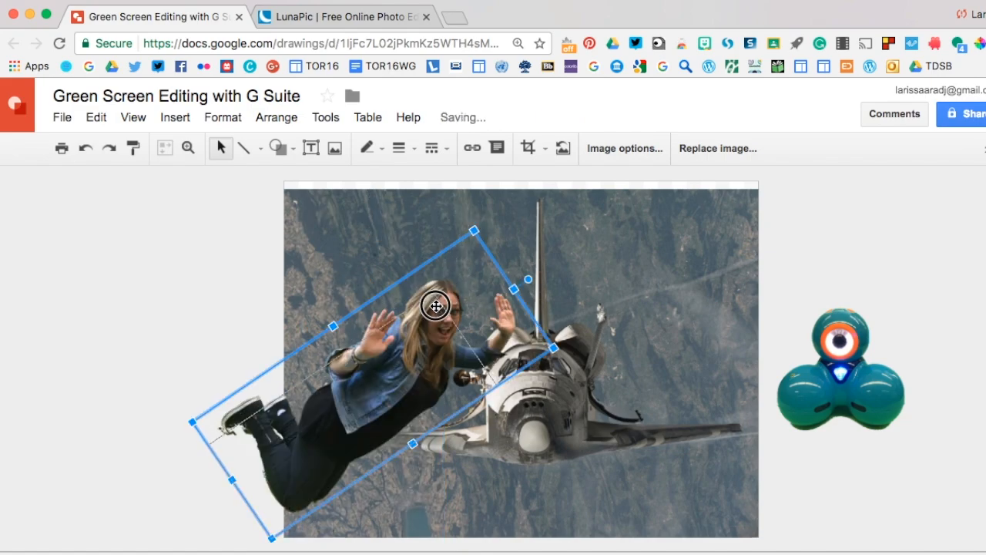
pyautogui.moveTo(434, 305); pyautogui.dragTo(480, 226)
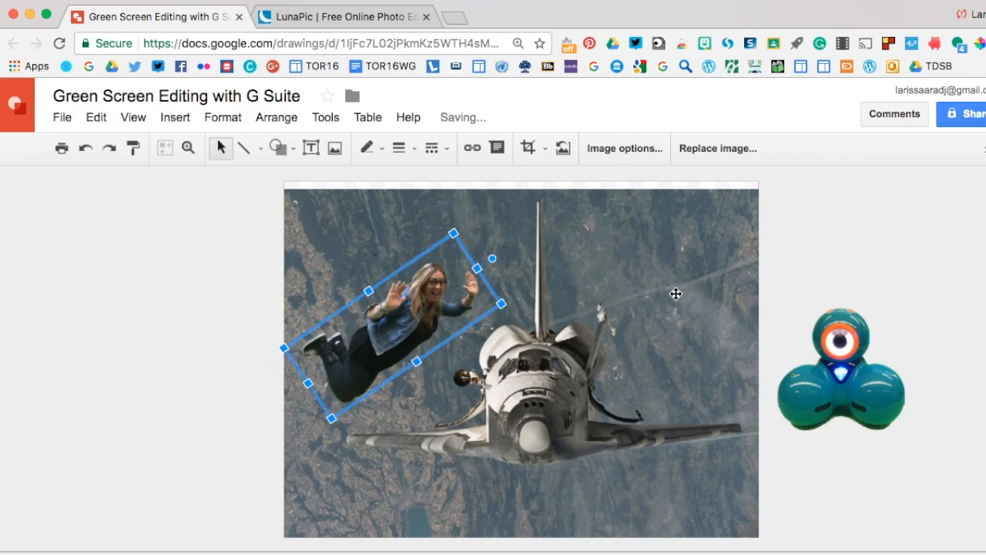
pyautogui.click(841, 366)
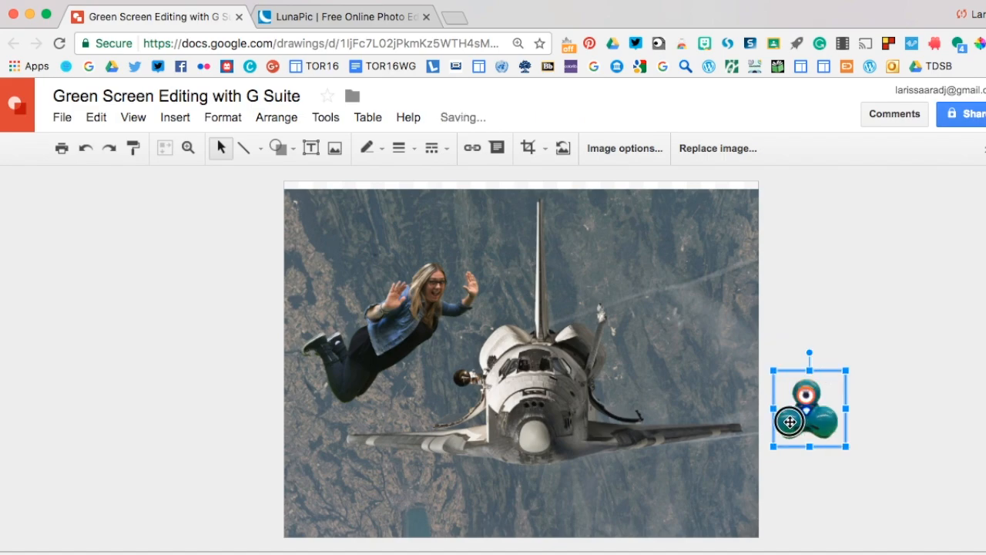
pyautogui.moveTo(809, 406); pyautogui.dragTo(538, 364)
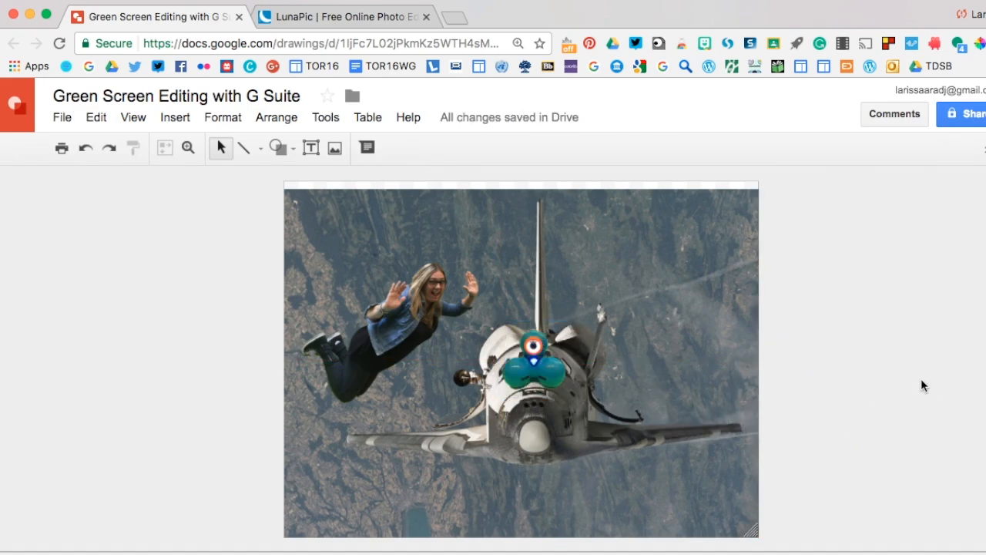
pyautogui.moveTo(669, 271)
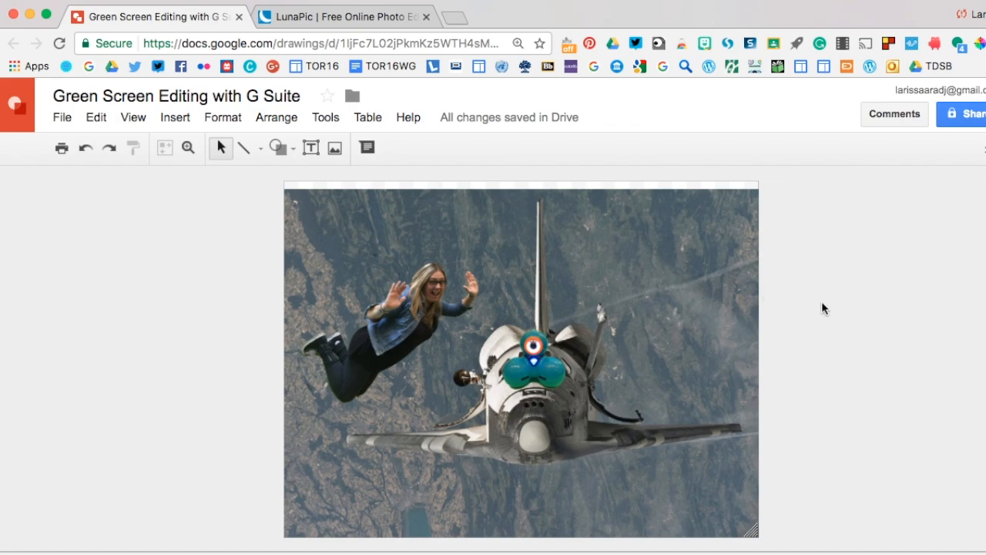
pyautogui.moveTo(536, 293)
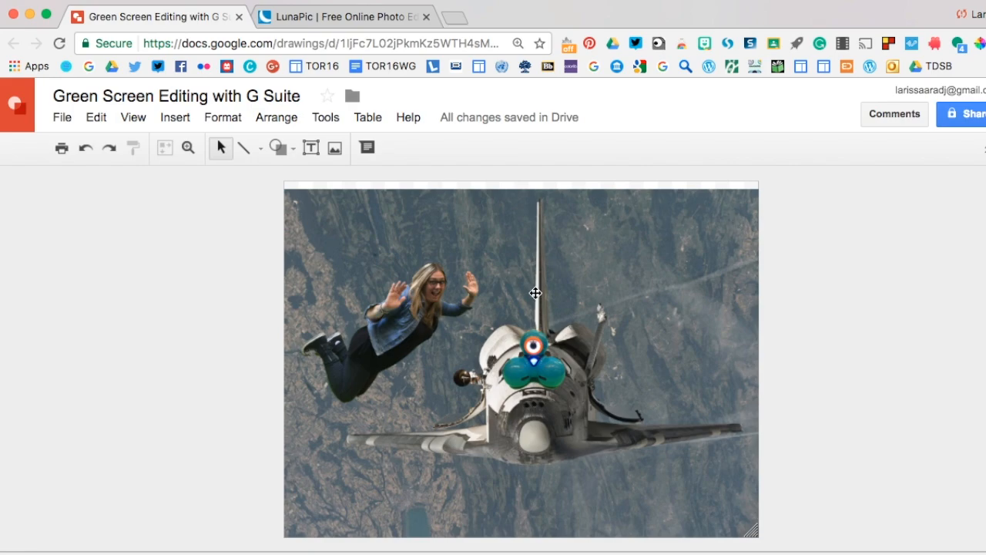
pyautogui.moveTo(818, 347)
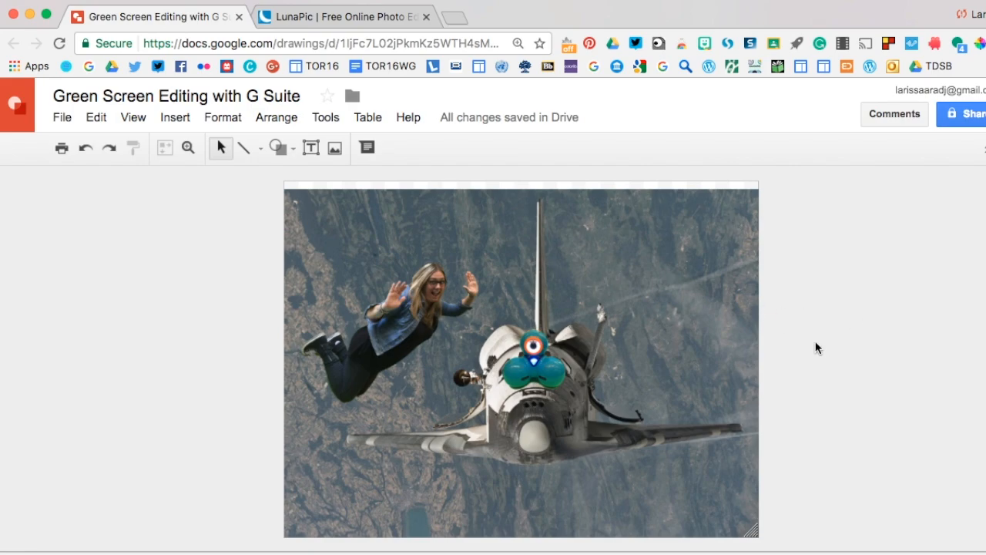
pyautogui.moveTo(815, 306)
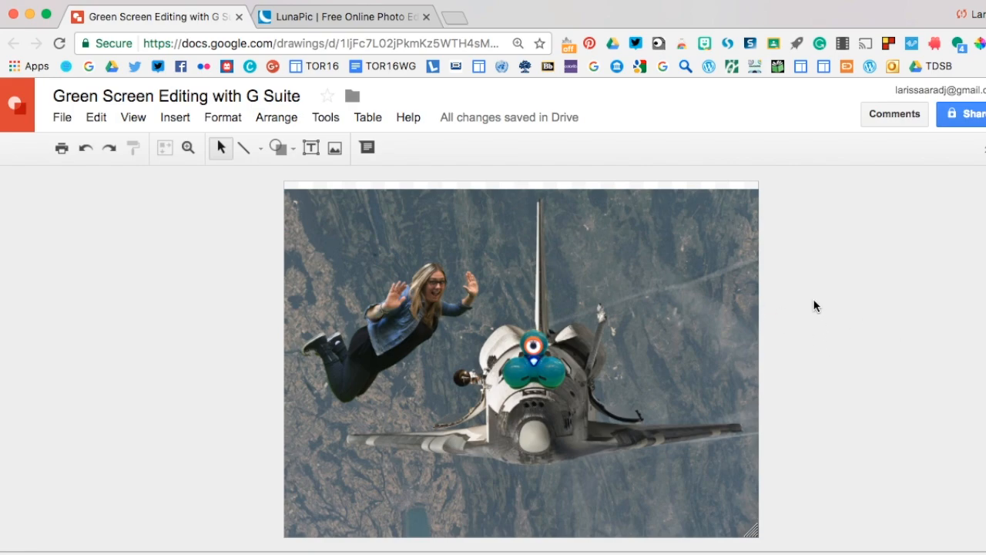
# Extend the shuttle photo to the page top and download the drawing as a .jpg image
pyautogui.click(521, 360)
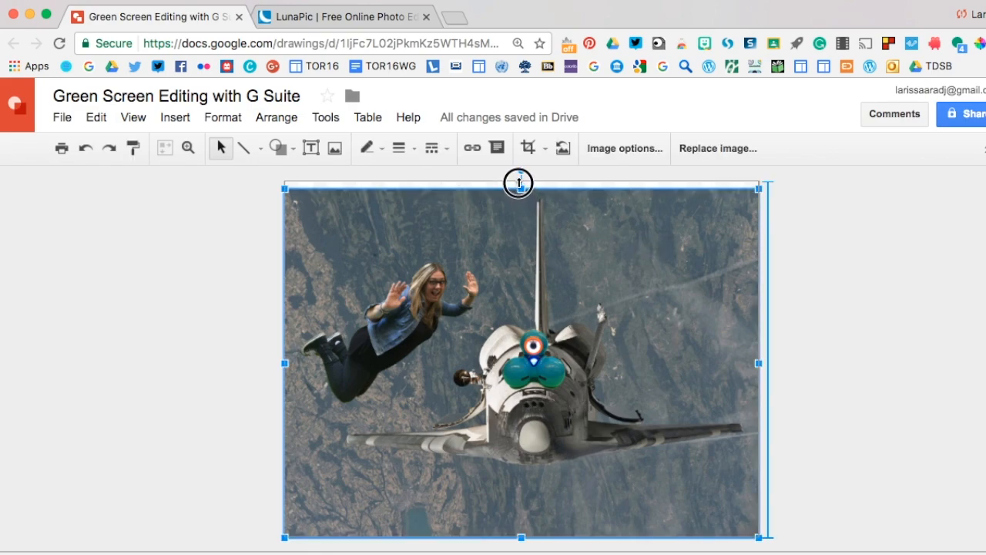
pyautogui.click(819, 275)
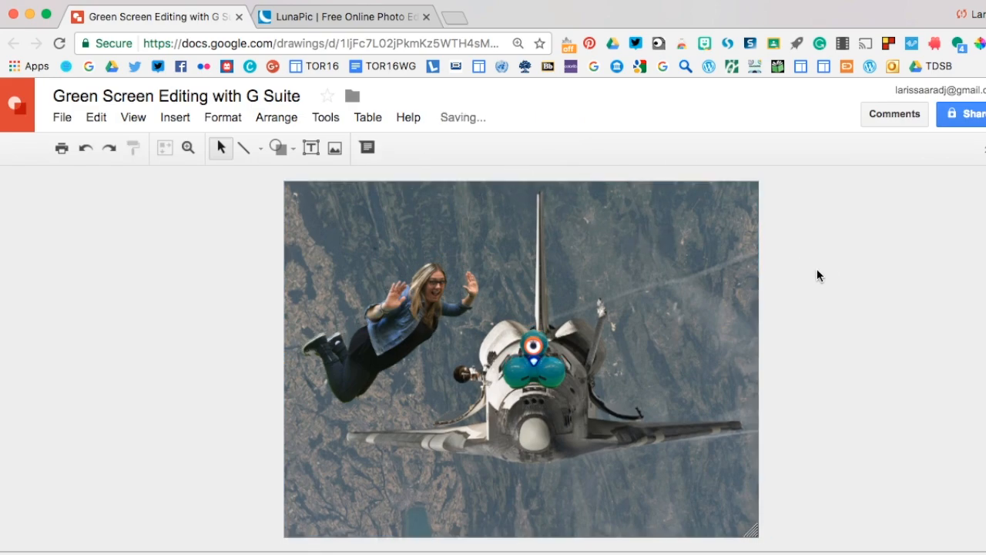
pyautogui.moveTo(788, 336)
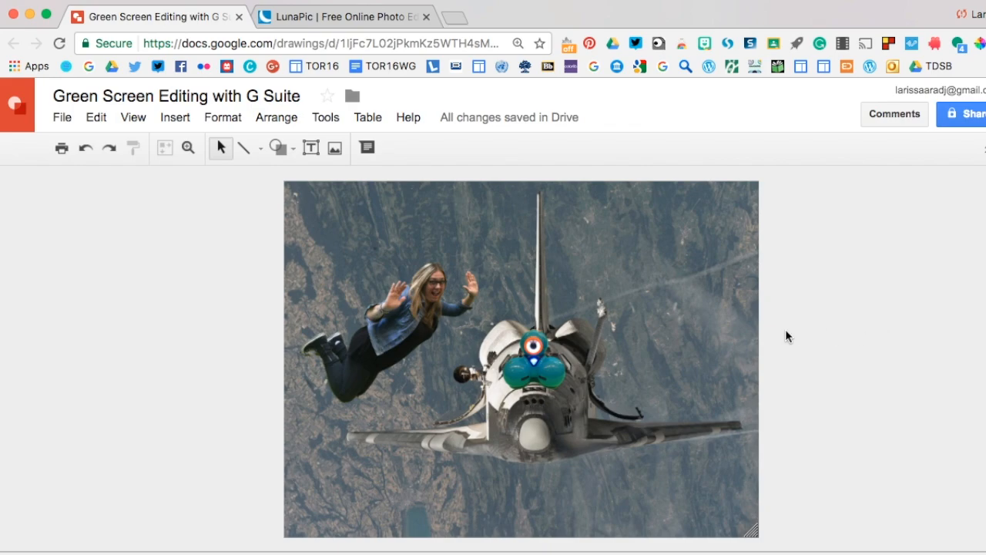
pyautogui.moveTo(848, 344)
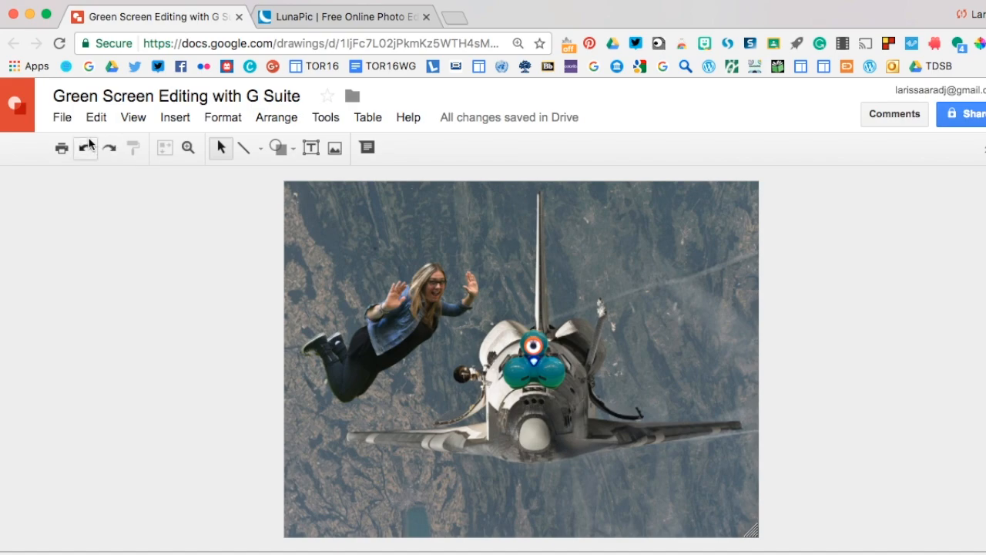
pyautogui.click(62, 117)
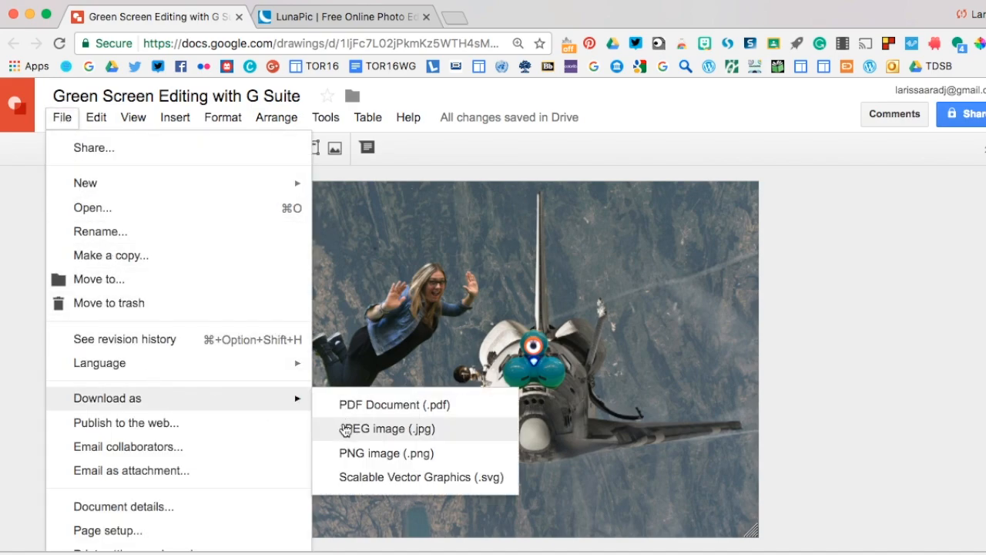
pyautogui.click(388, 428)
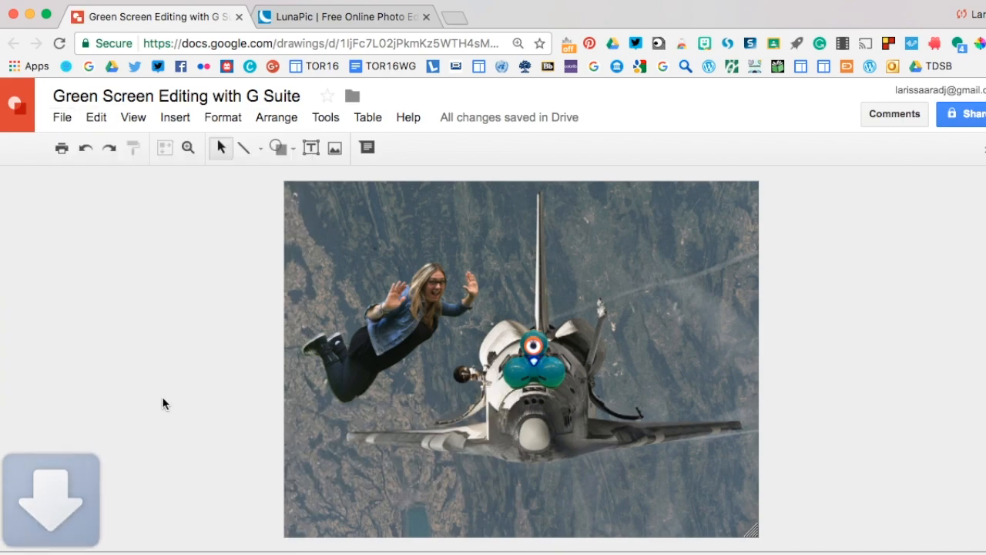
pyautogui.moveTo(220, 373)
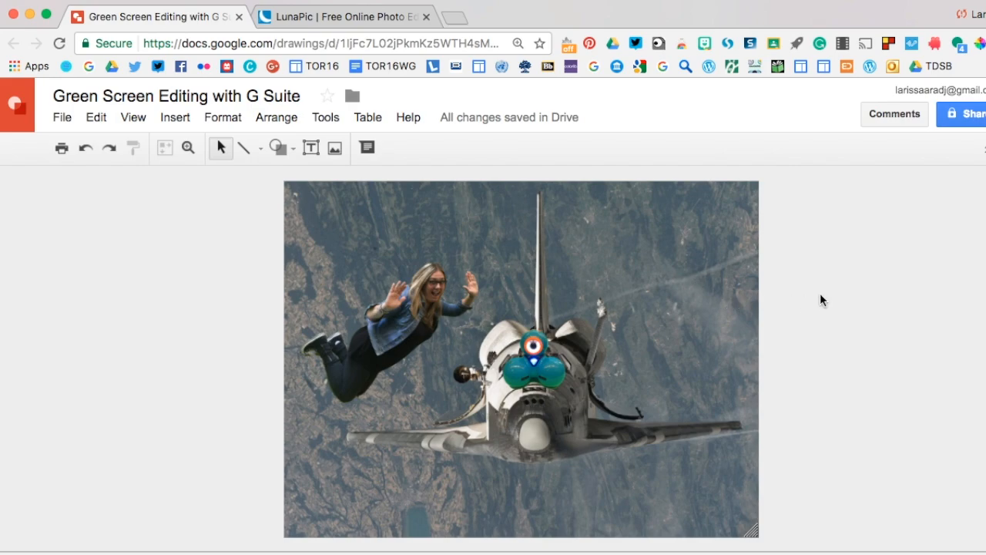
pyautogui.moveTo(804, 302)
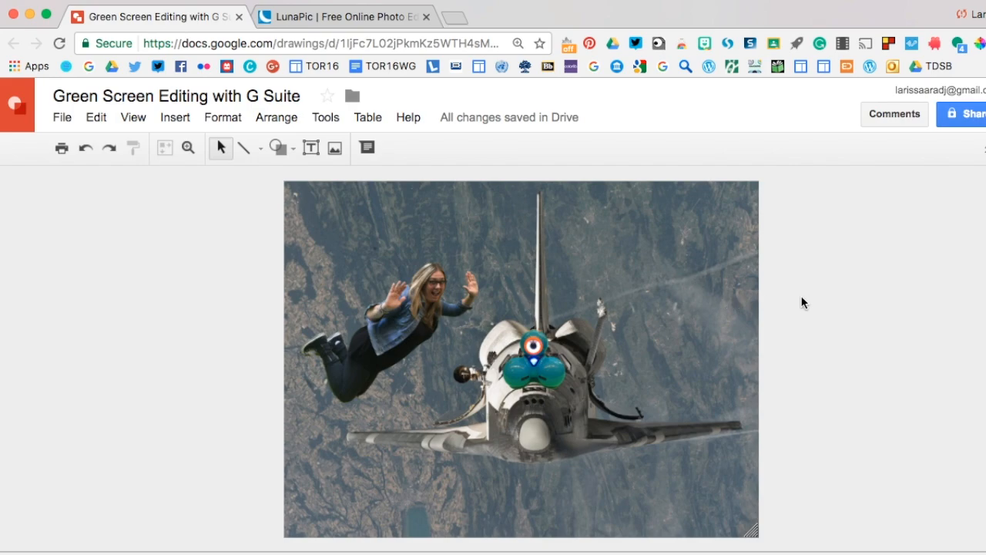
pyautogui.moveTo(810, 324)
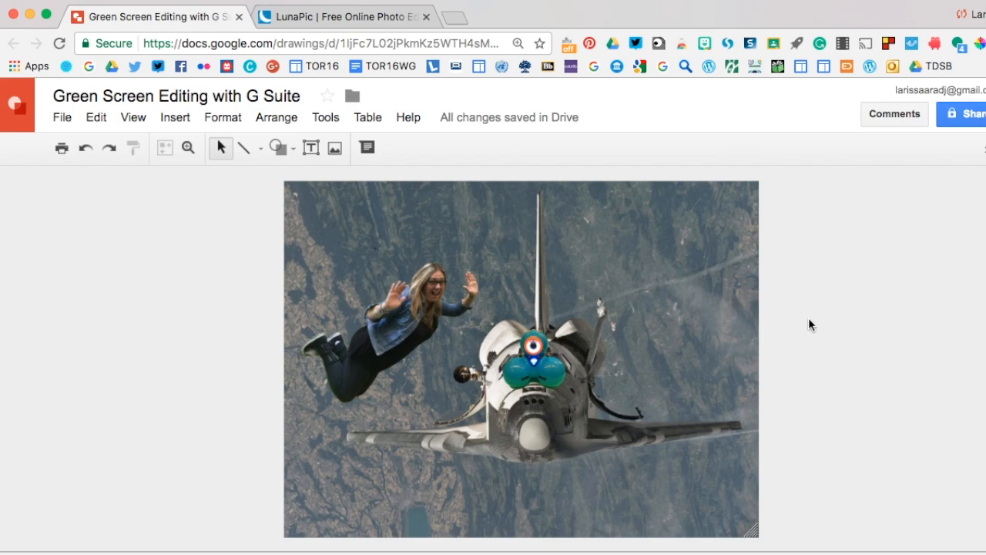
pyautogui.moveTo(788, 294)
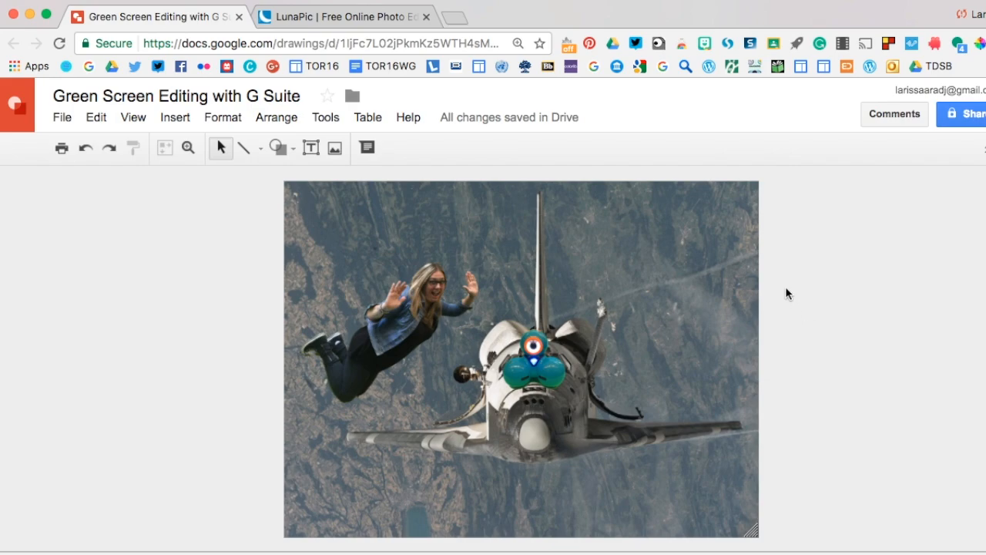
pyautogui.moveTo(793, 261)
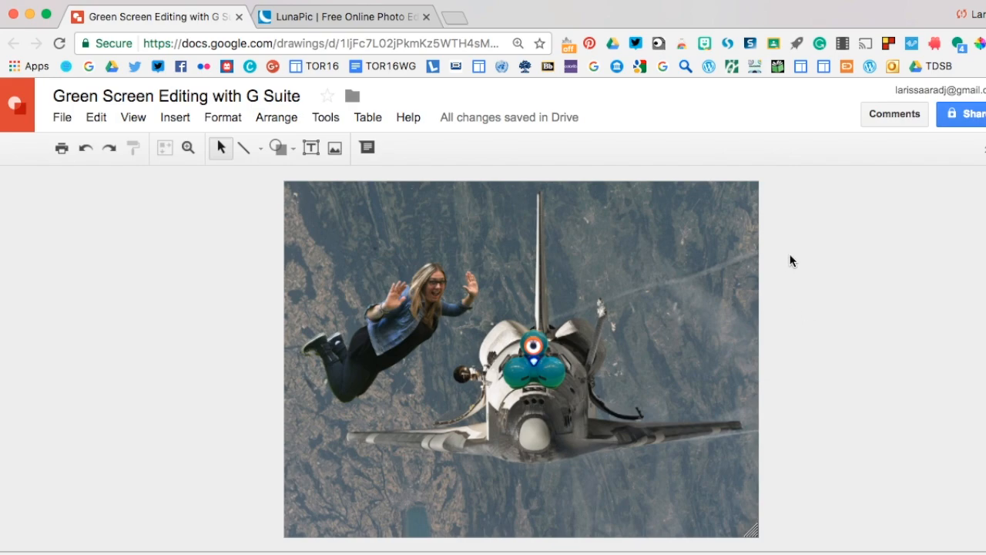
pyautogui.moveTo(854, 288)
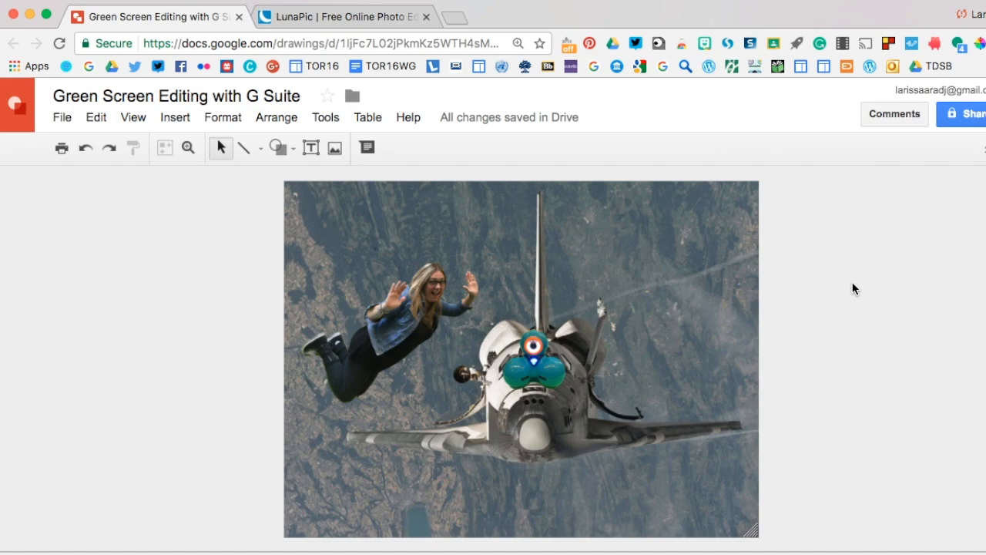
pyautogui.moveTo(830, 211)
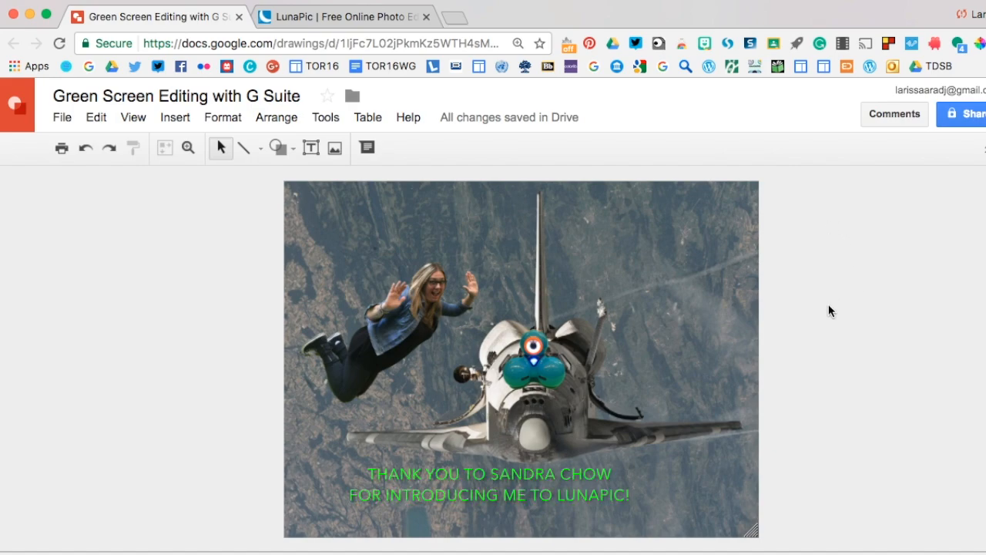
pyautogui.moveTo(848, 372)
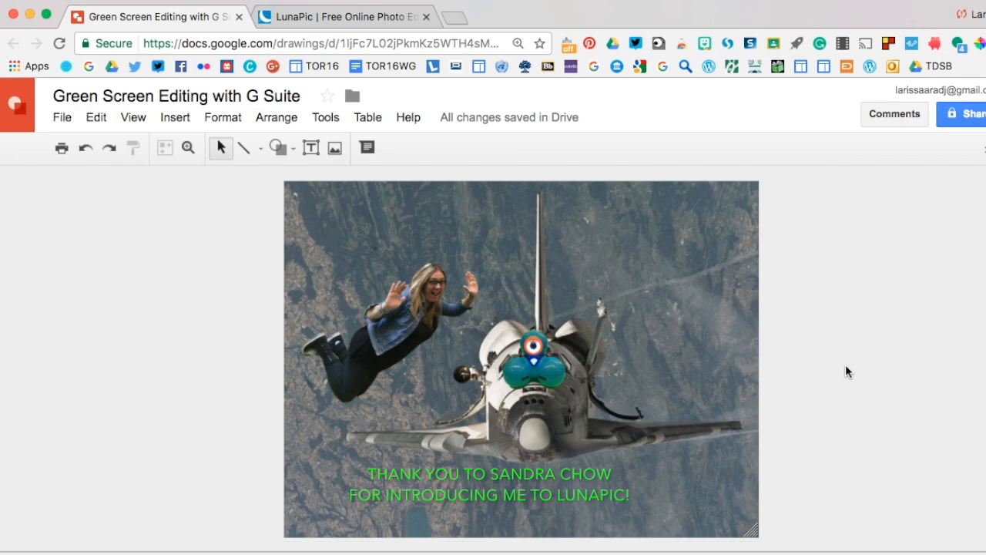